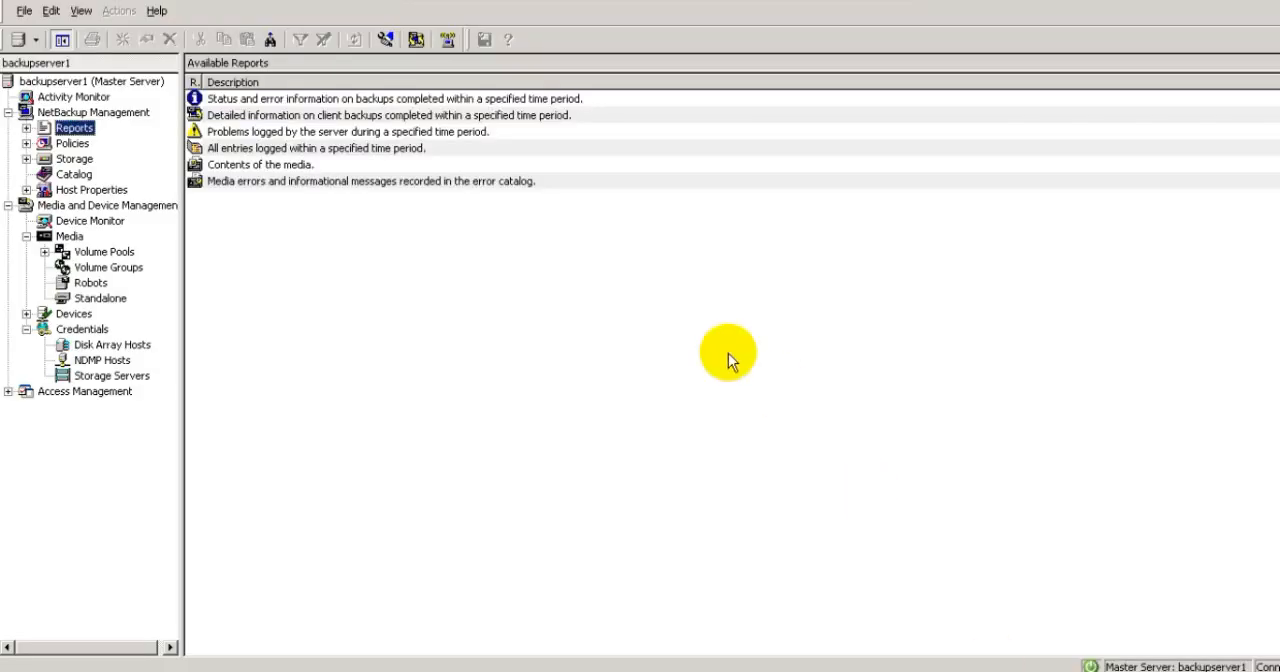
- On netapp1, run 'options ndmp' to show ndmpd.enable on and challenge authentication
left_click(70, 97)
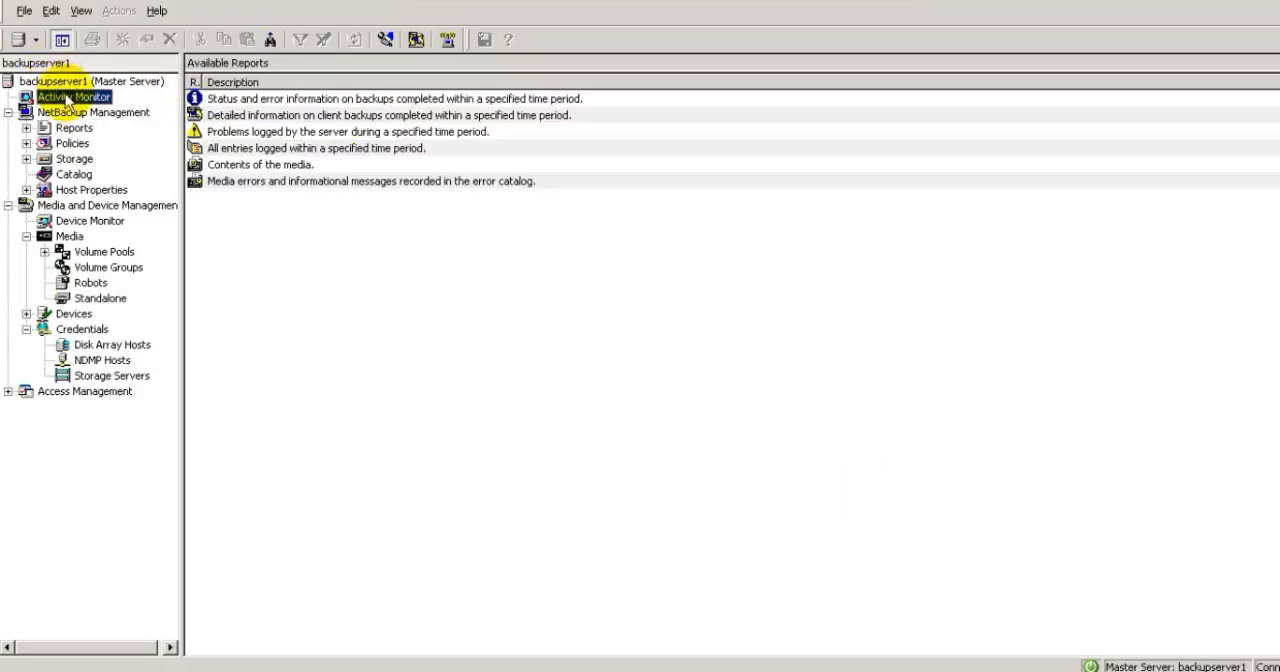
left_click(74, 96)
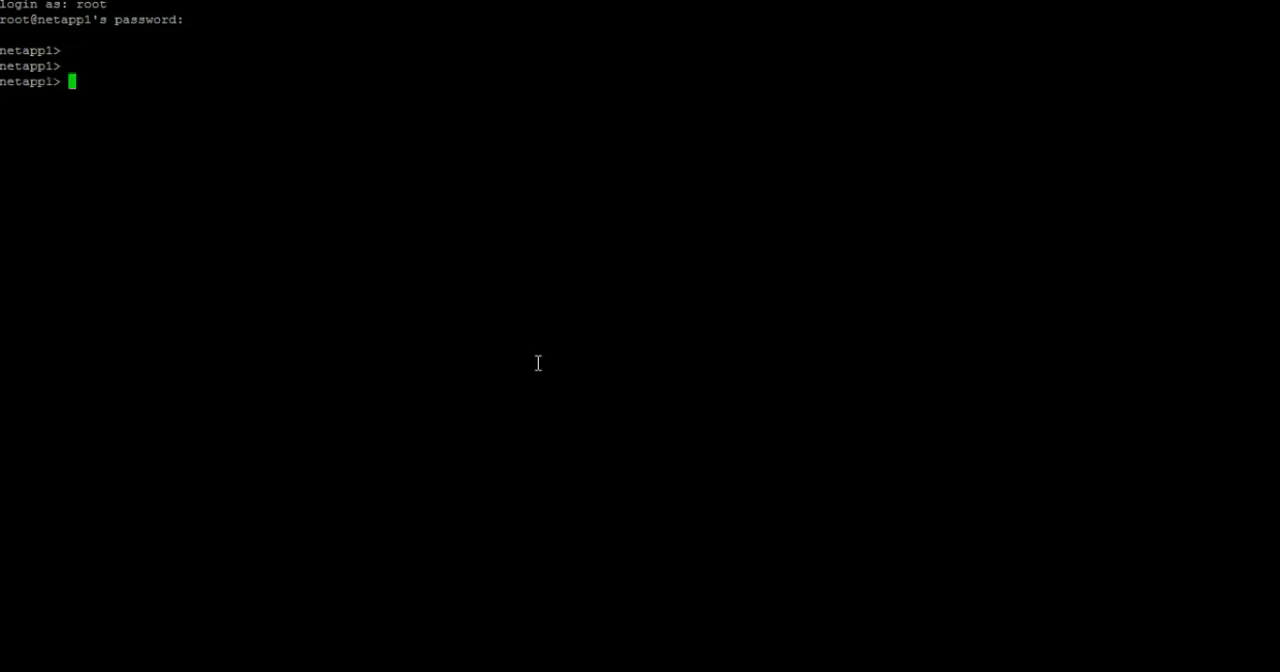
type("ndm")
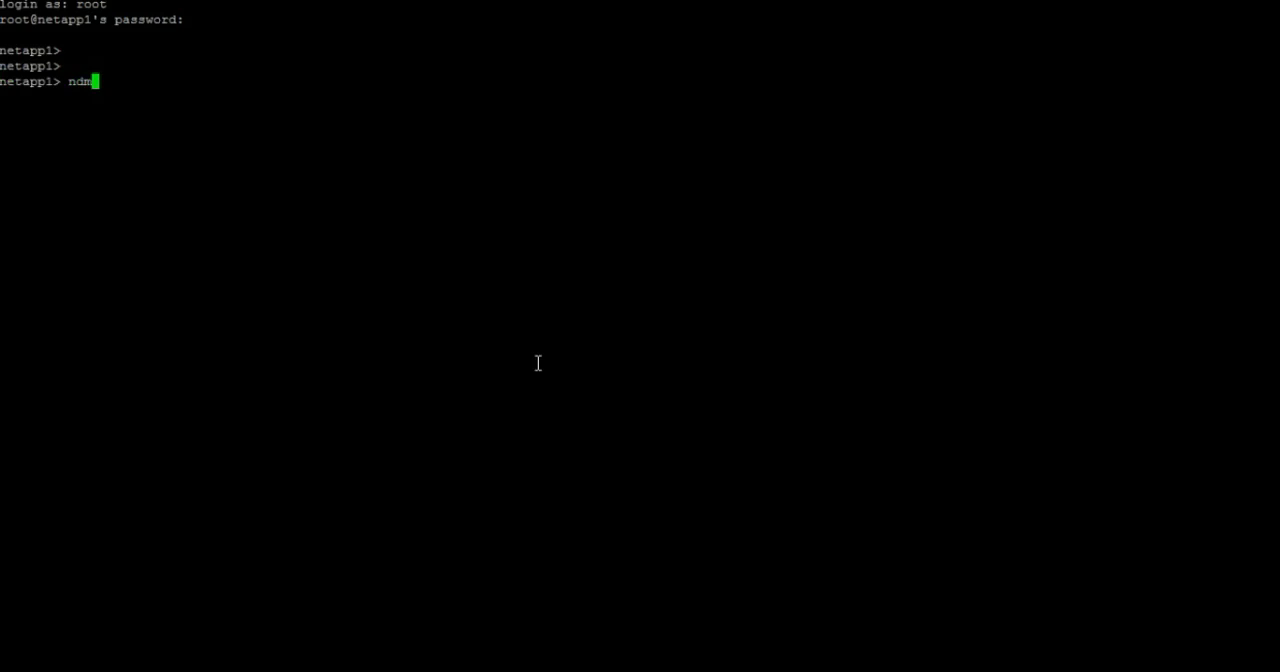
key("BackSpace")
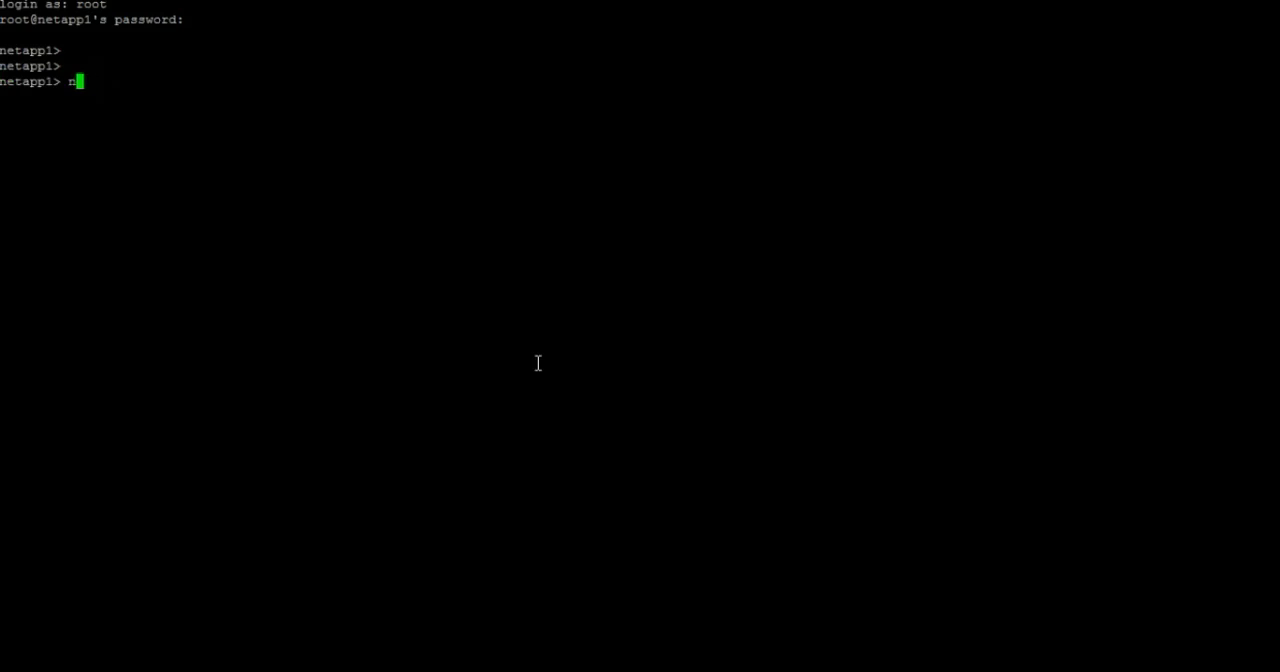
type("option")
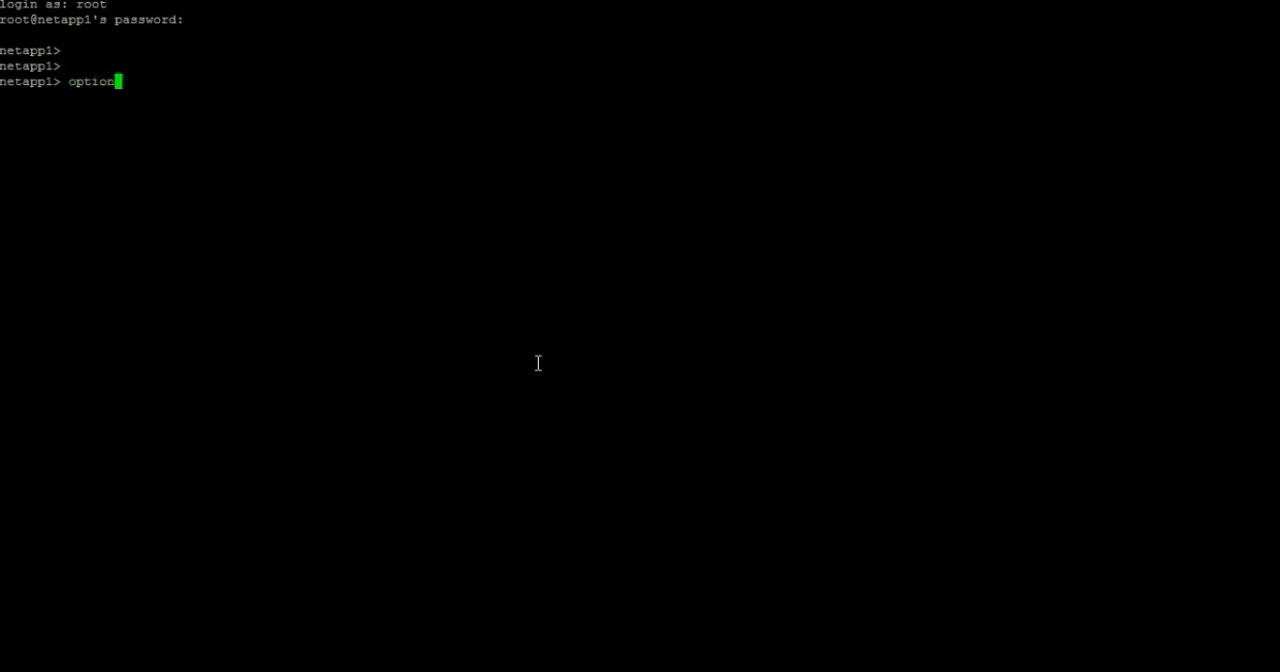
type("s ndmp")
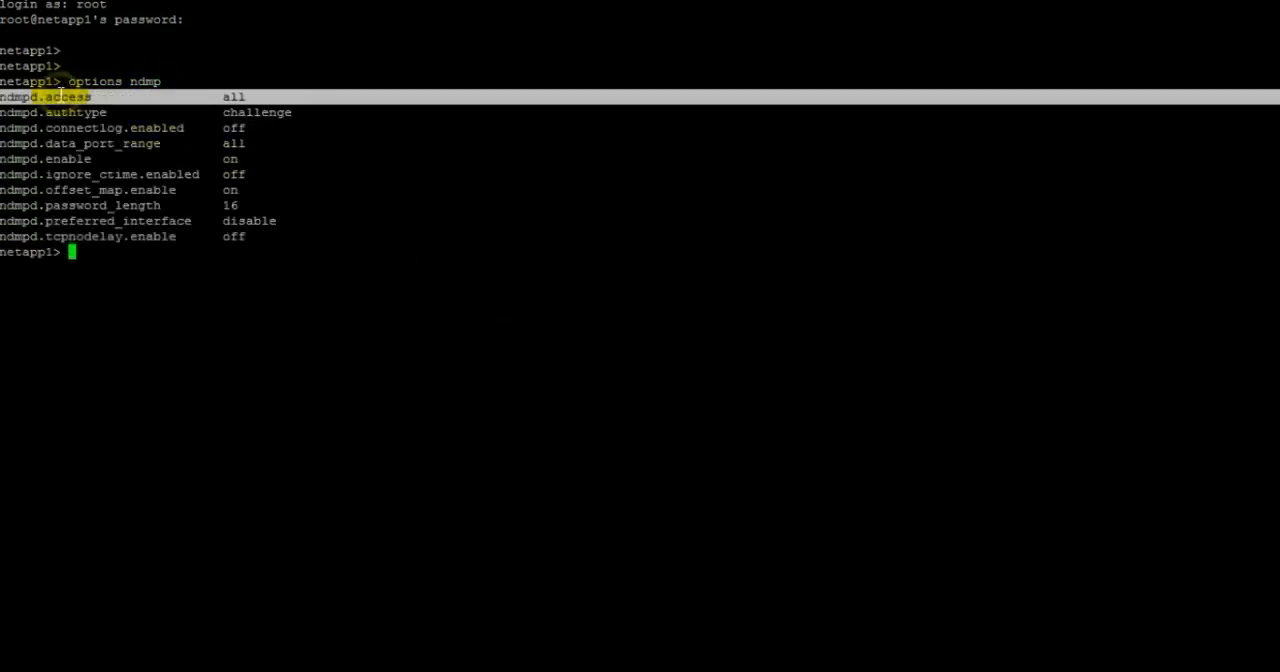
left_click(235, 228)
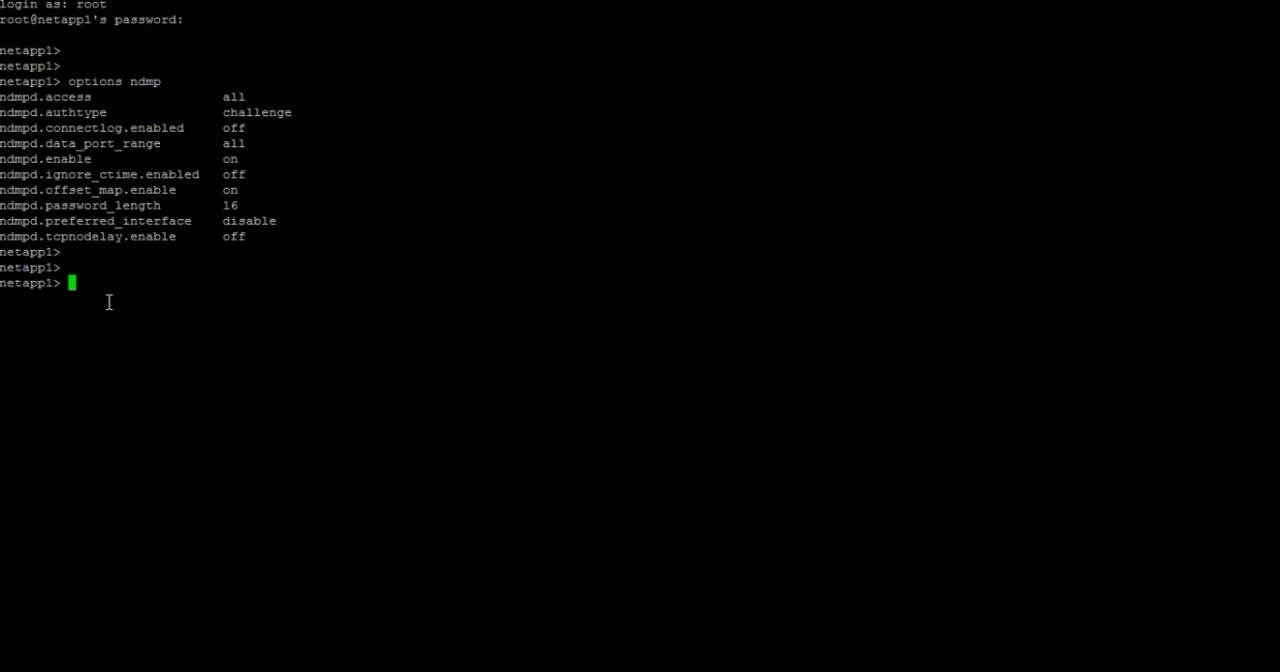
- Check ndmpd status on netapp1, turn the NDMP daemon off, and confirm it reports OFF
type("n")
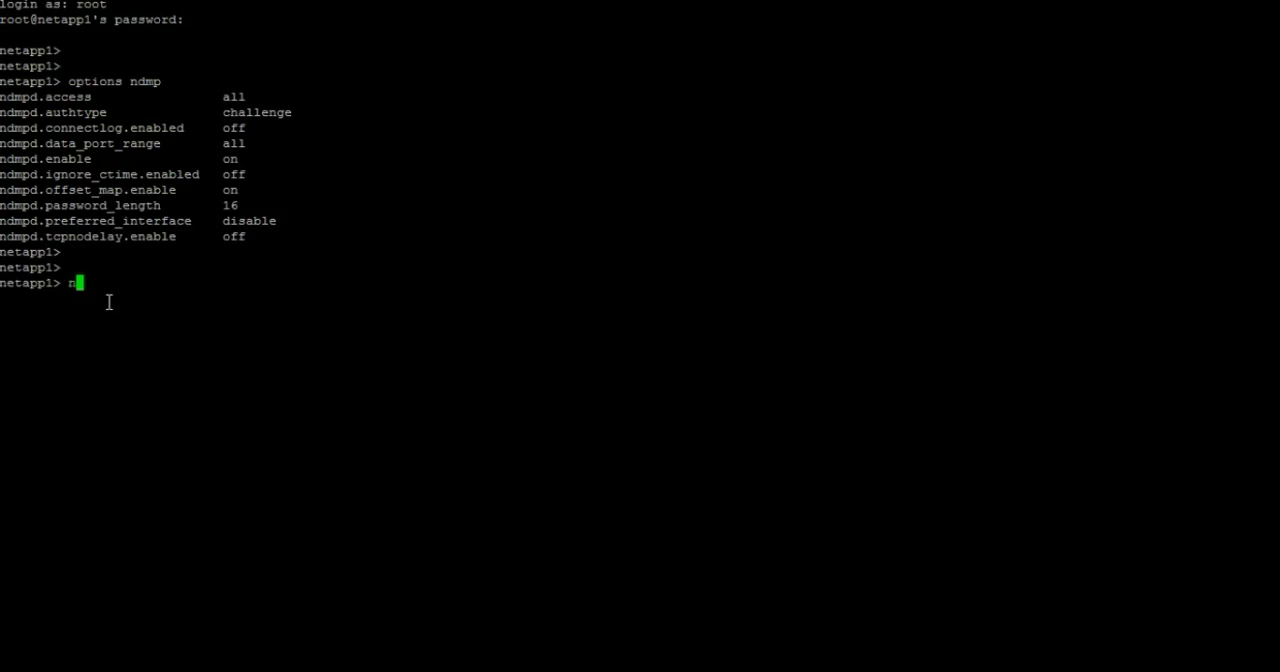
type("dmpd")
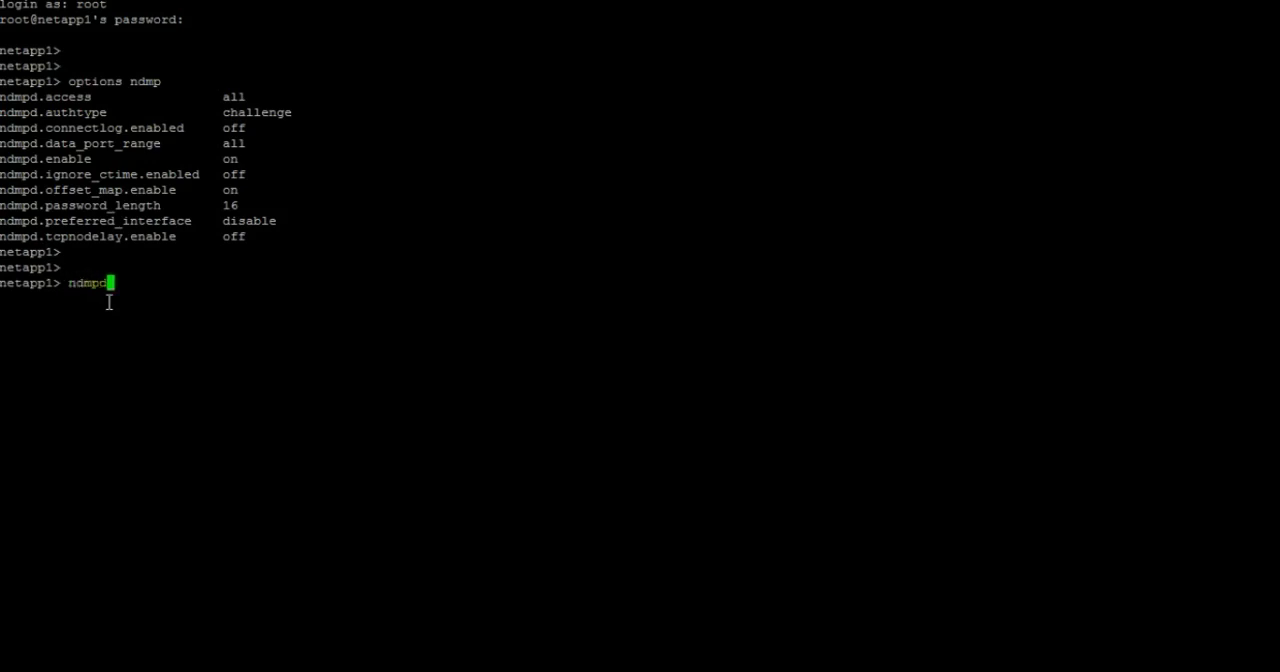
type("status")
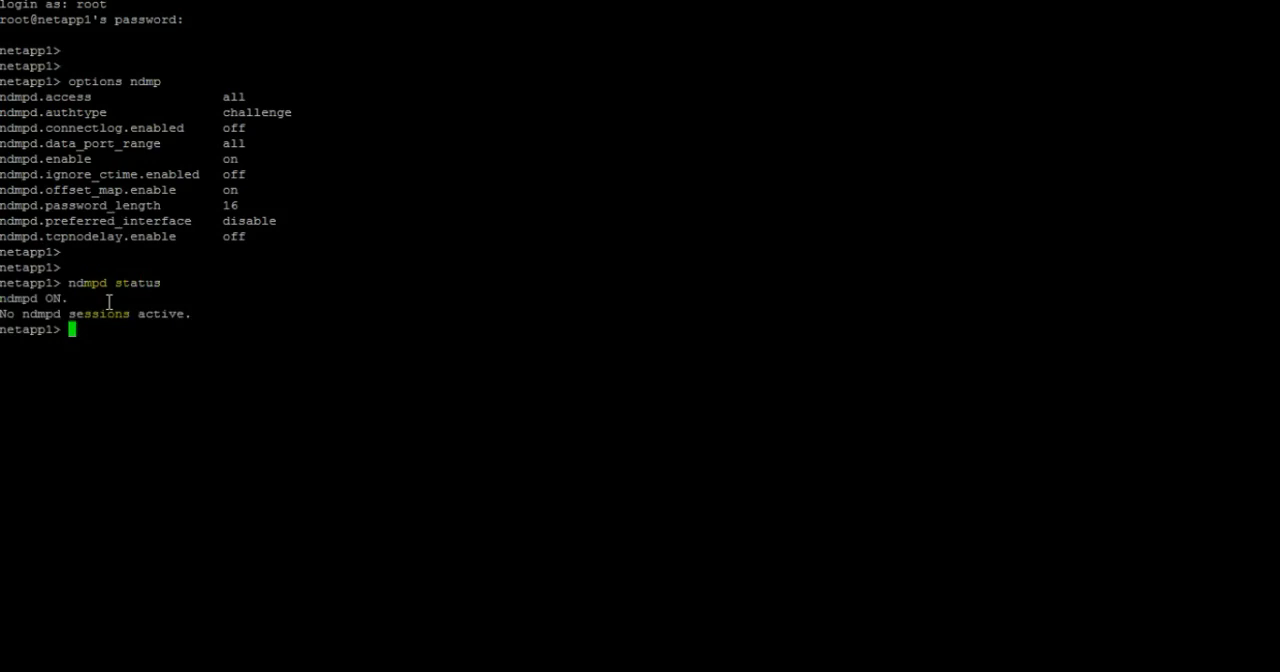
type("ndmpd stat")
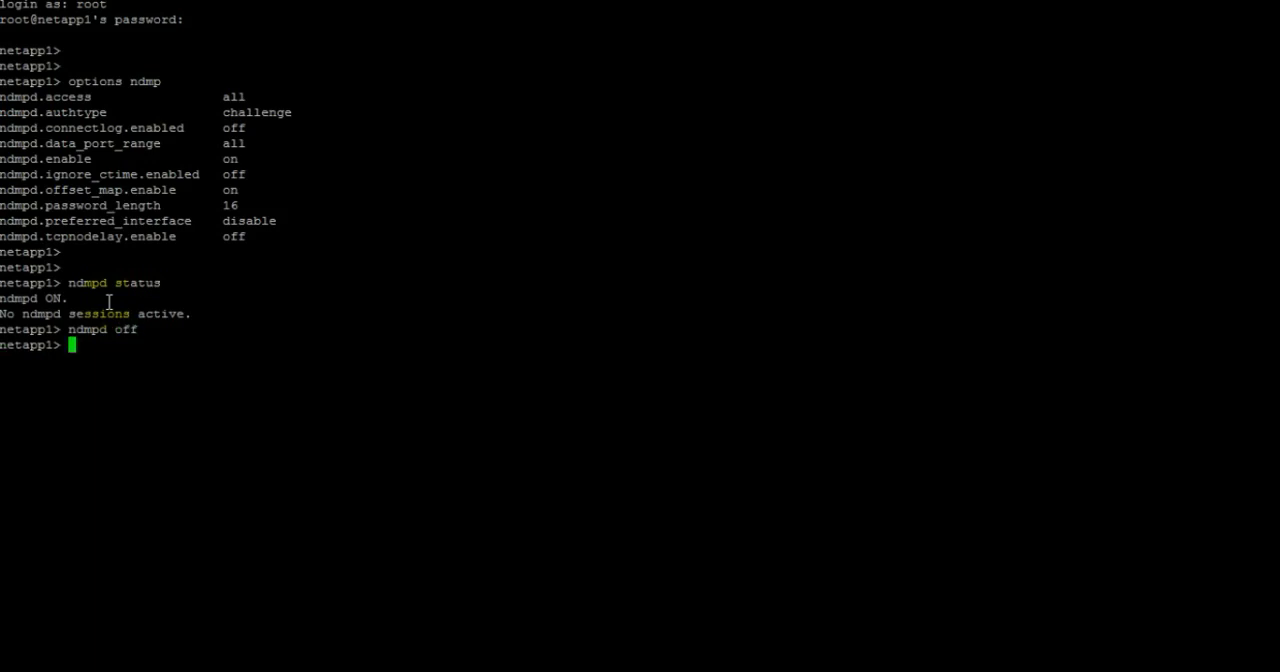
type("ndmpd status")
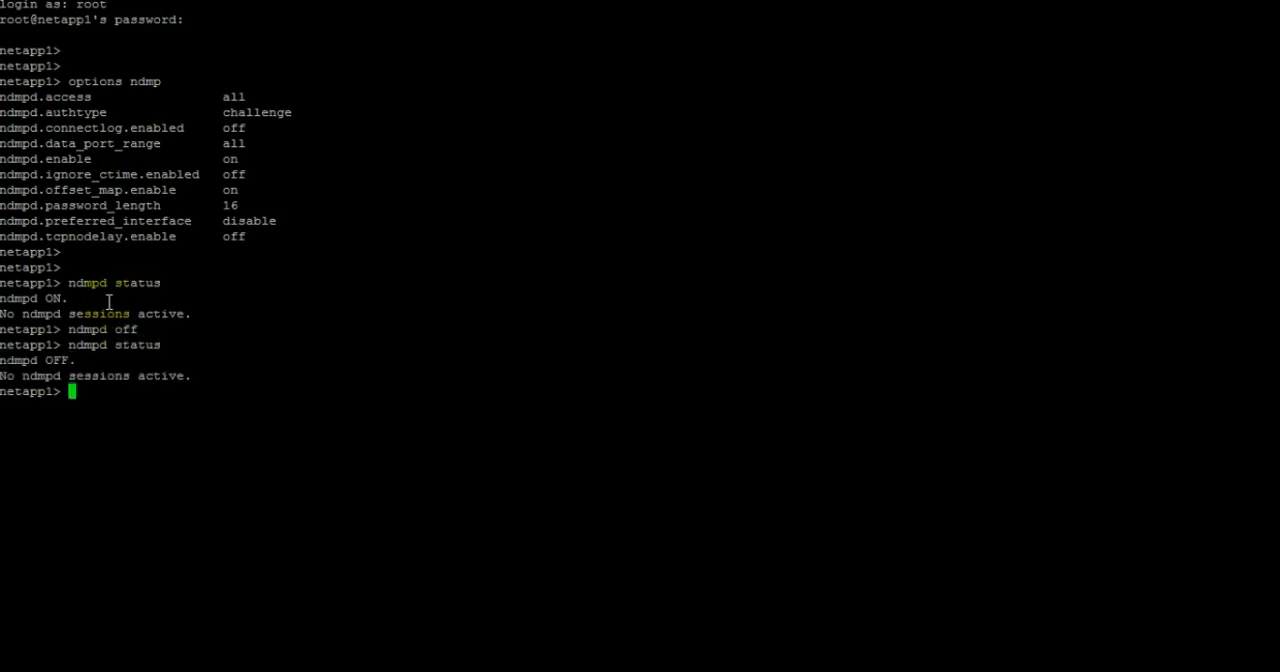
type("ndmpd of")
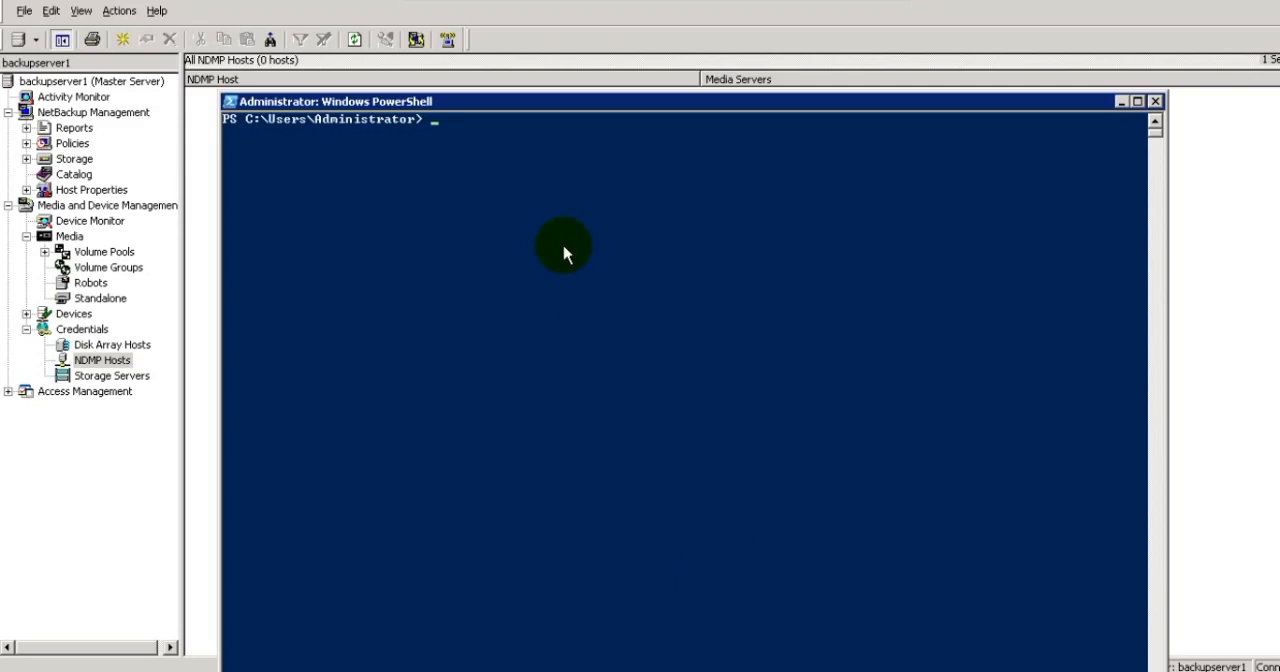
- Glance at NetBackup's Add NDMP Host dialog and cancel without adding a host
key("Enter")
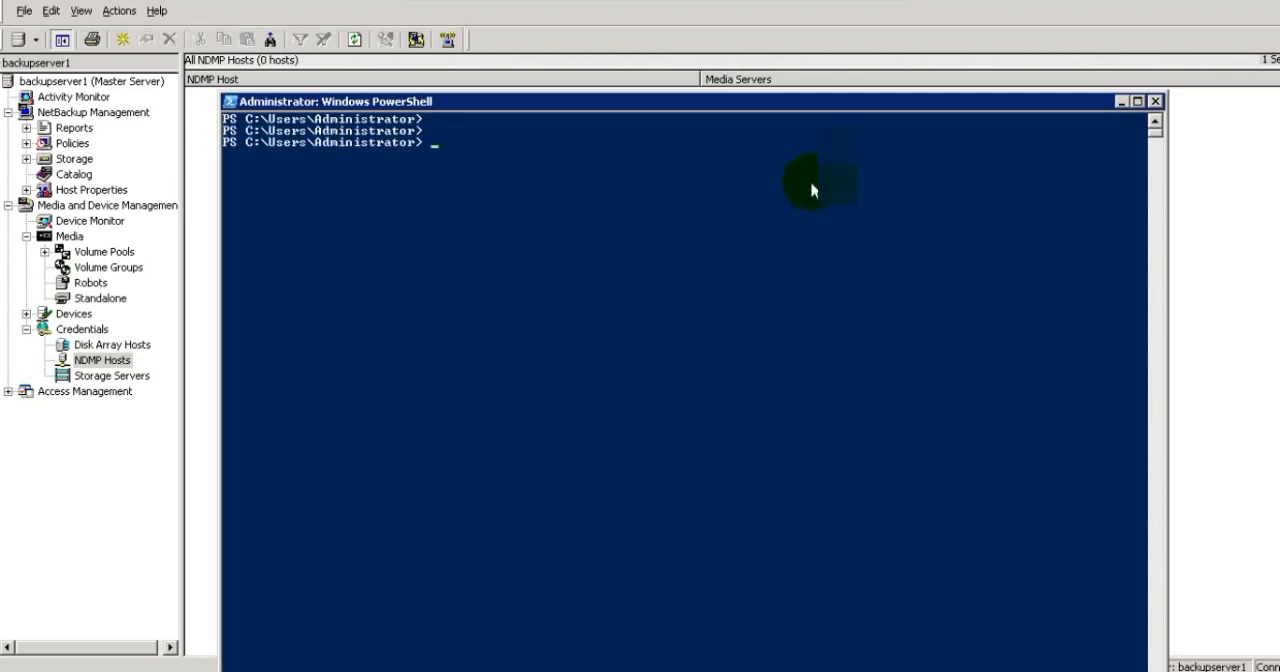
mouse_move(792, 143)
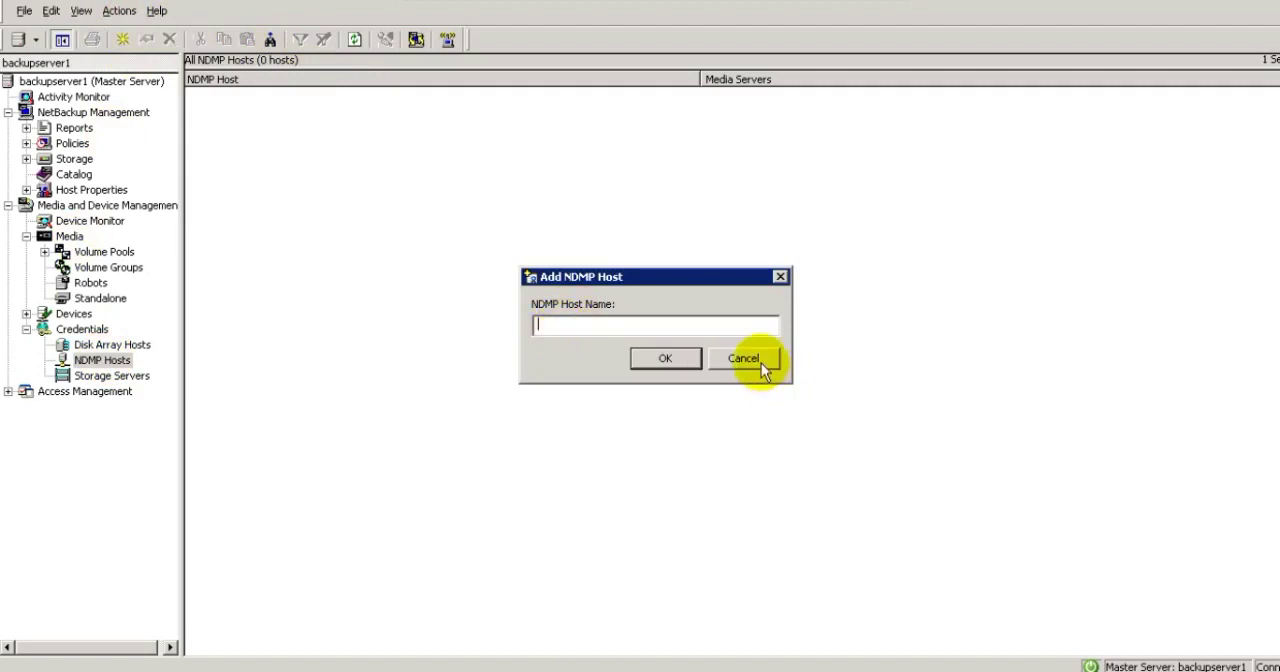
left_click(743, 358)
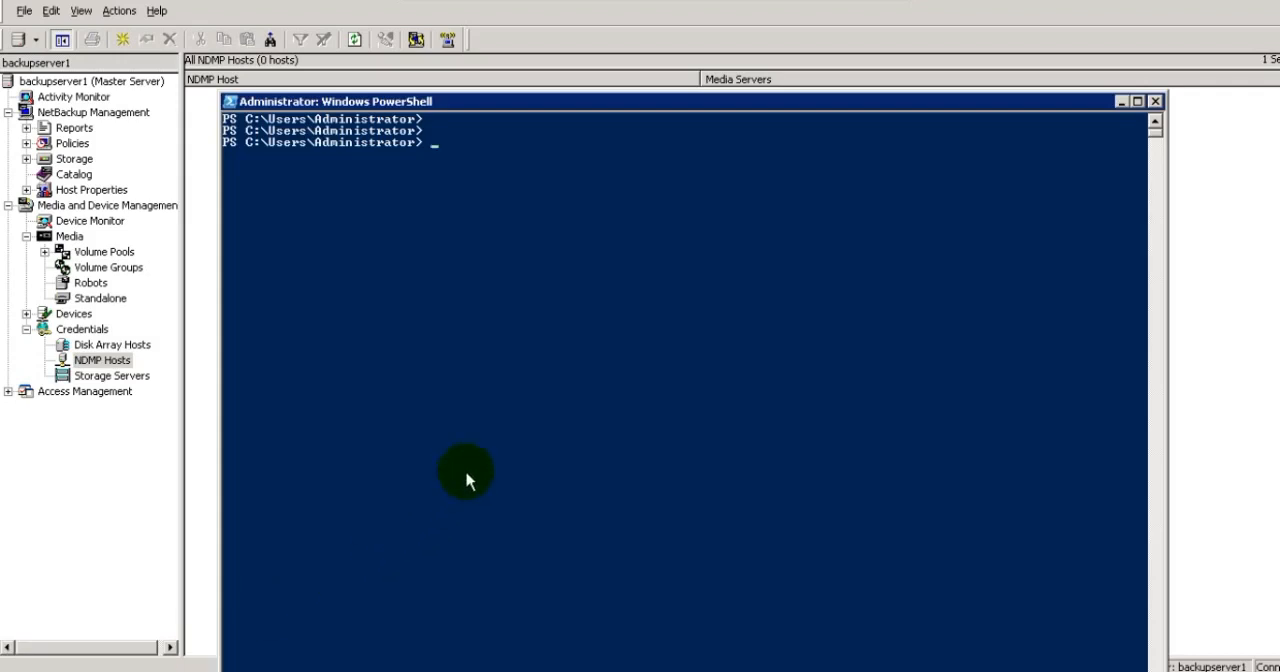
- Add root NDMP credentials for netapp1 with tpconfig and verify them with tpautoconf -verify netapp1
type("tpautoconf -verify netapp1")
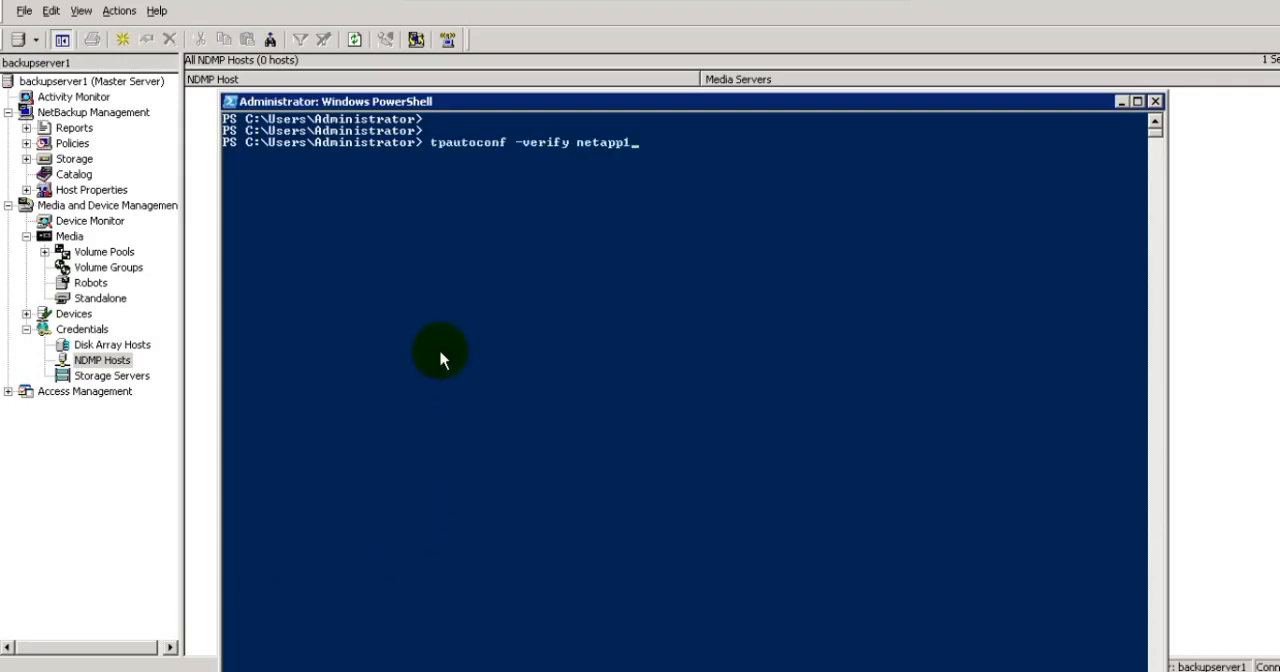
type("tpconfig -add -nh netapp1 -user_id root -password")
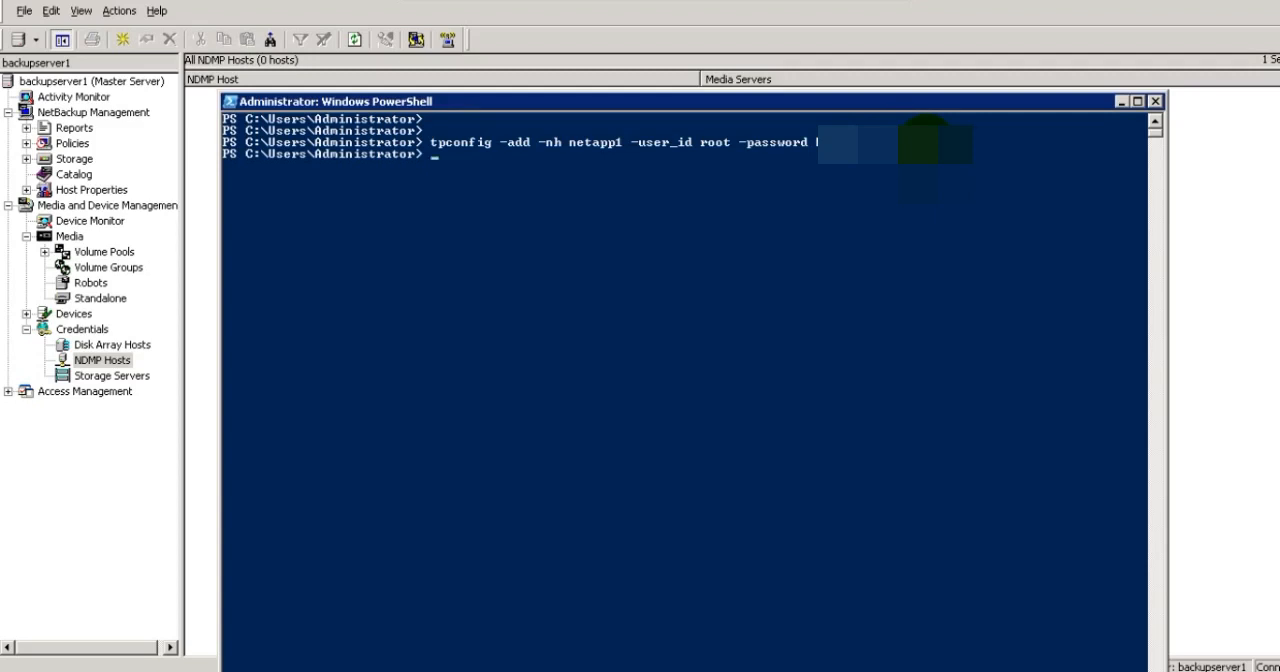
type("tpautoconf -verify netapp1")
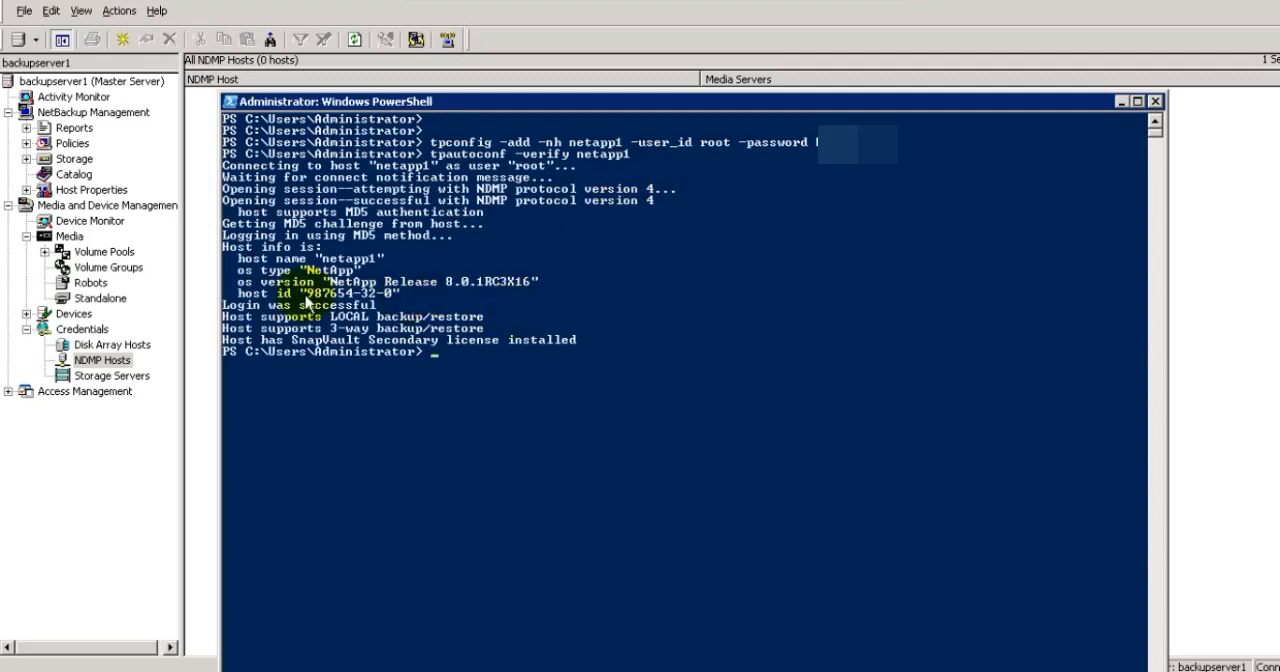
double_click(335, 305)
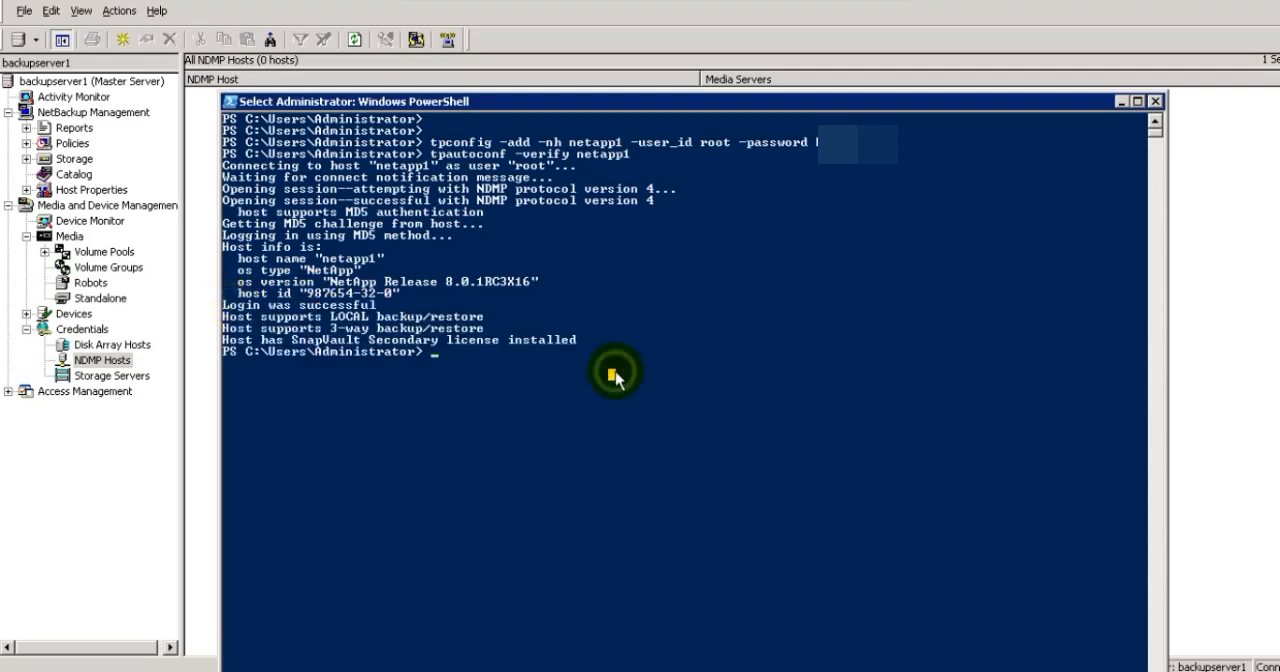
mouse_move(115, 112)
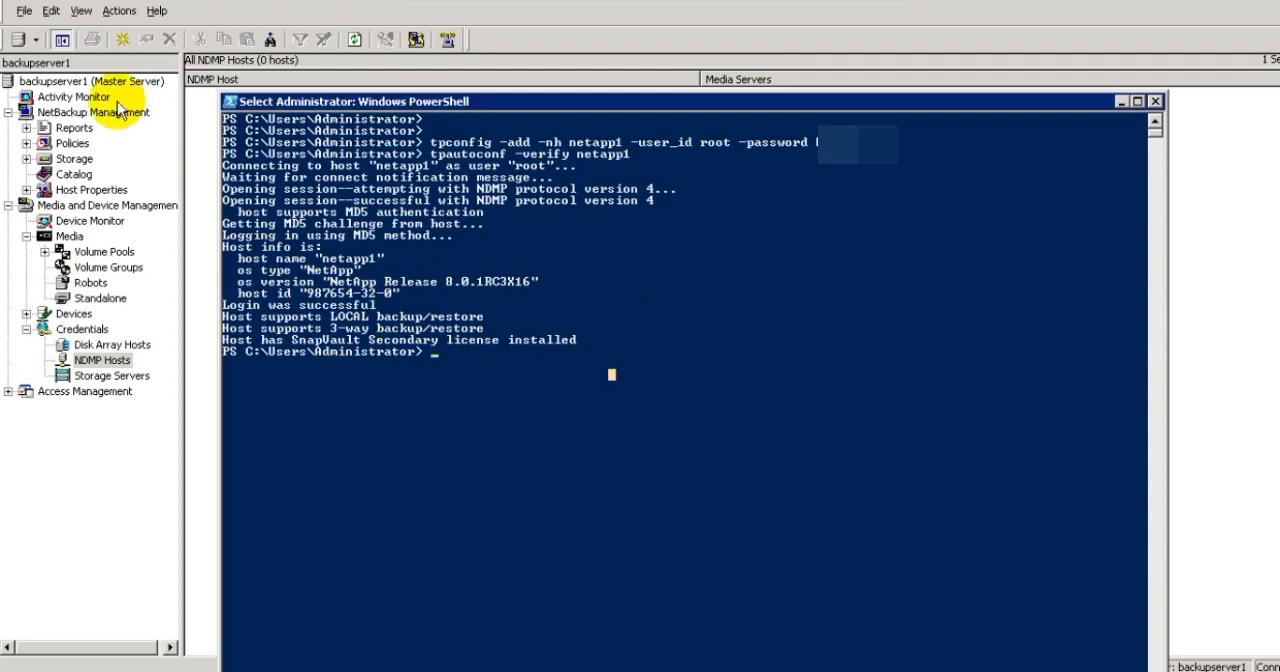
- From the Policies view, create a new policy named Test-NDMP1-netapp without the wizard
left_click(73, 96)
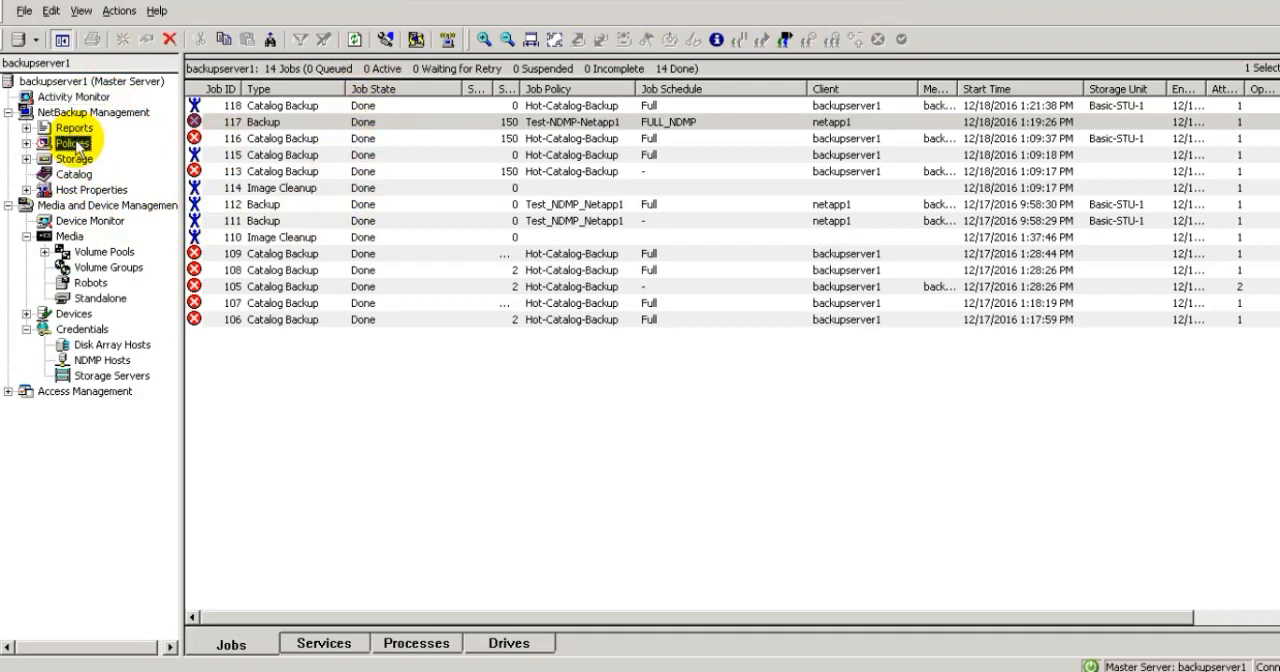
left_click(73, 143)
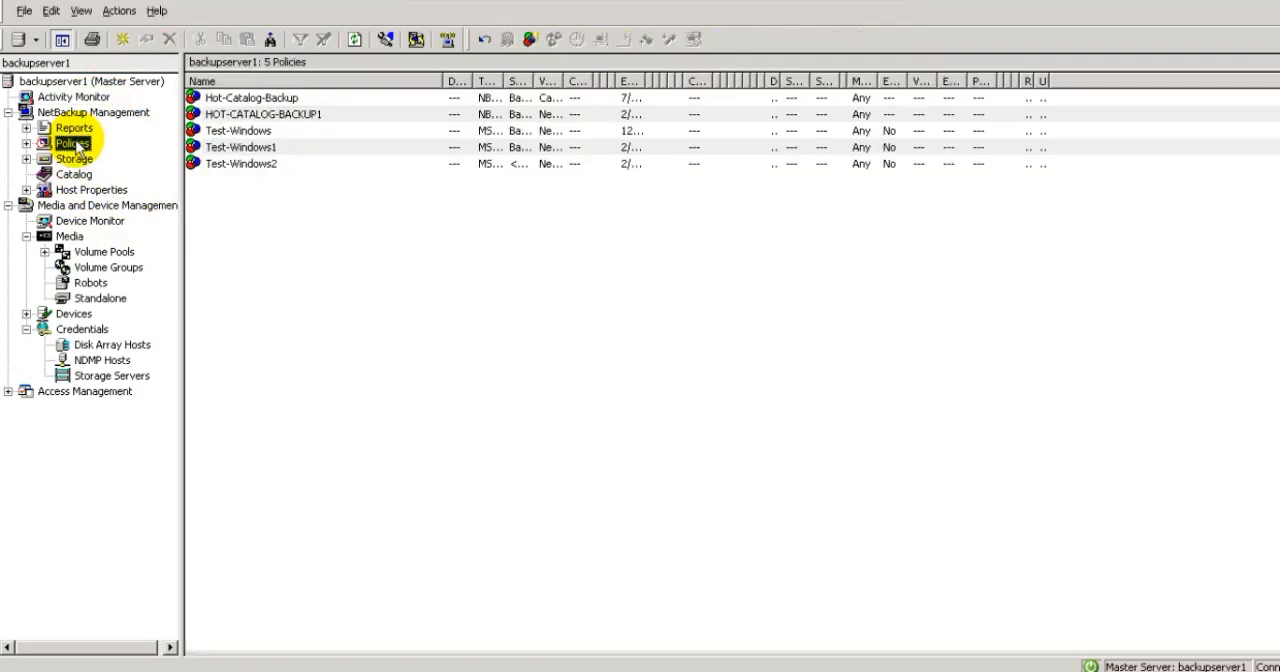
left_click(122, 11)
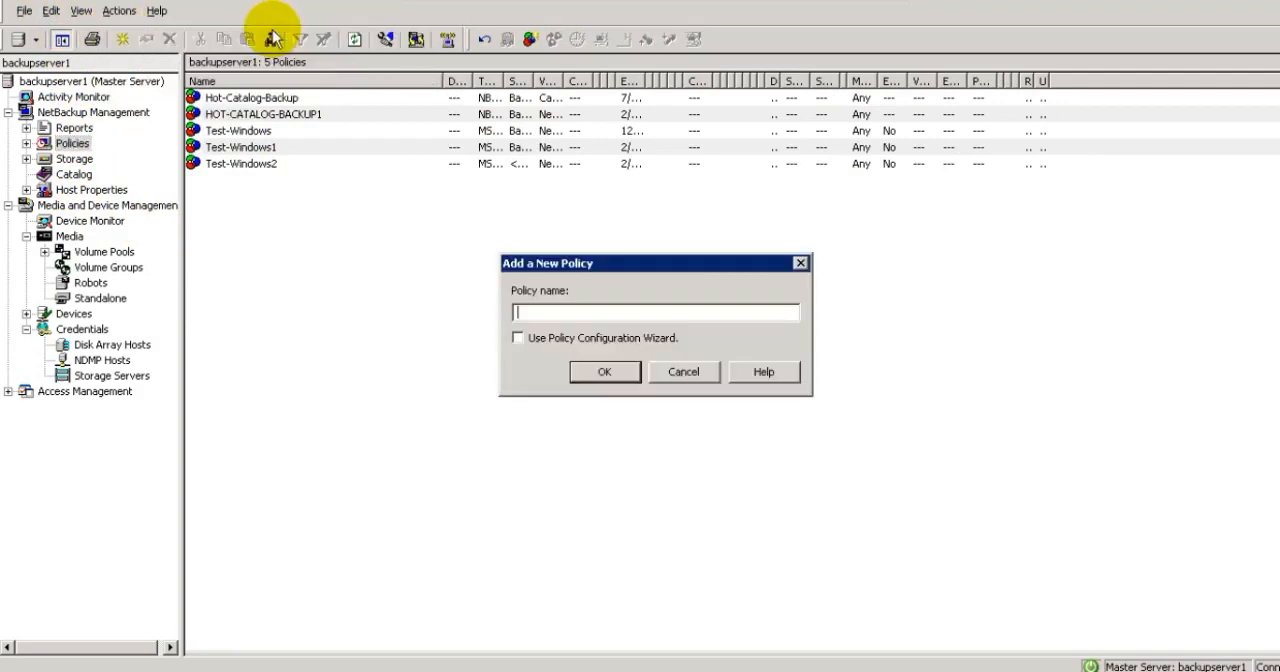
type("Test")
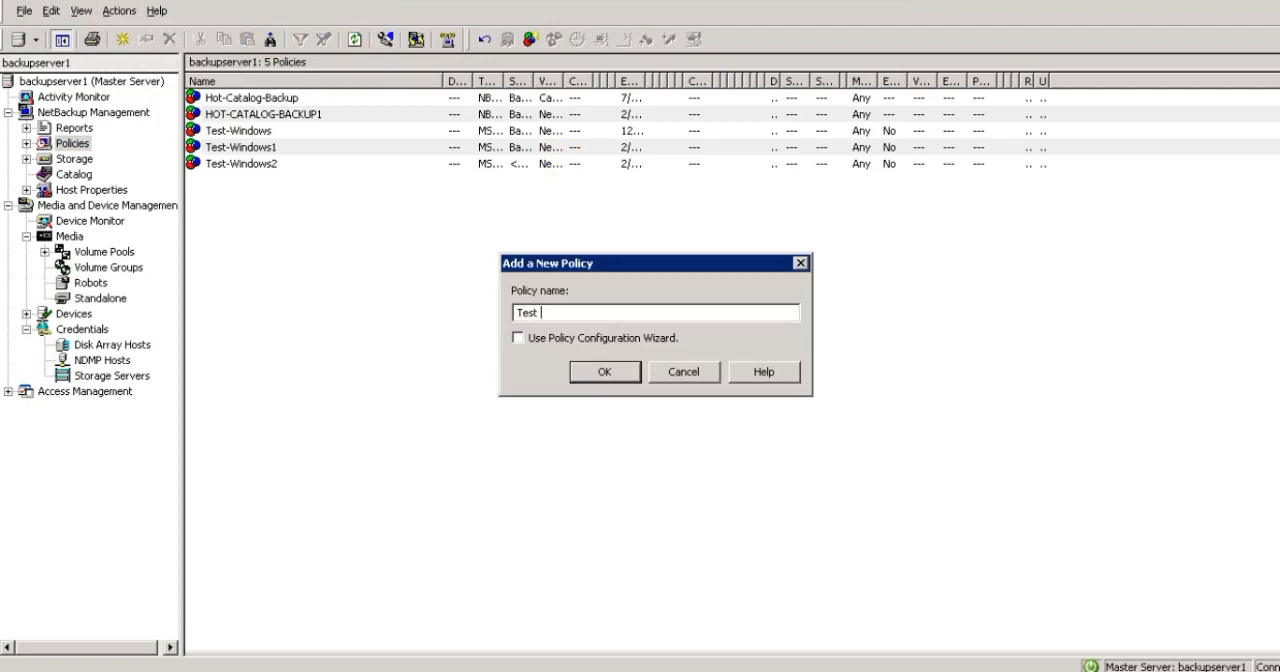
type("-NDMP1-")
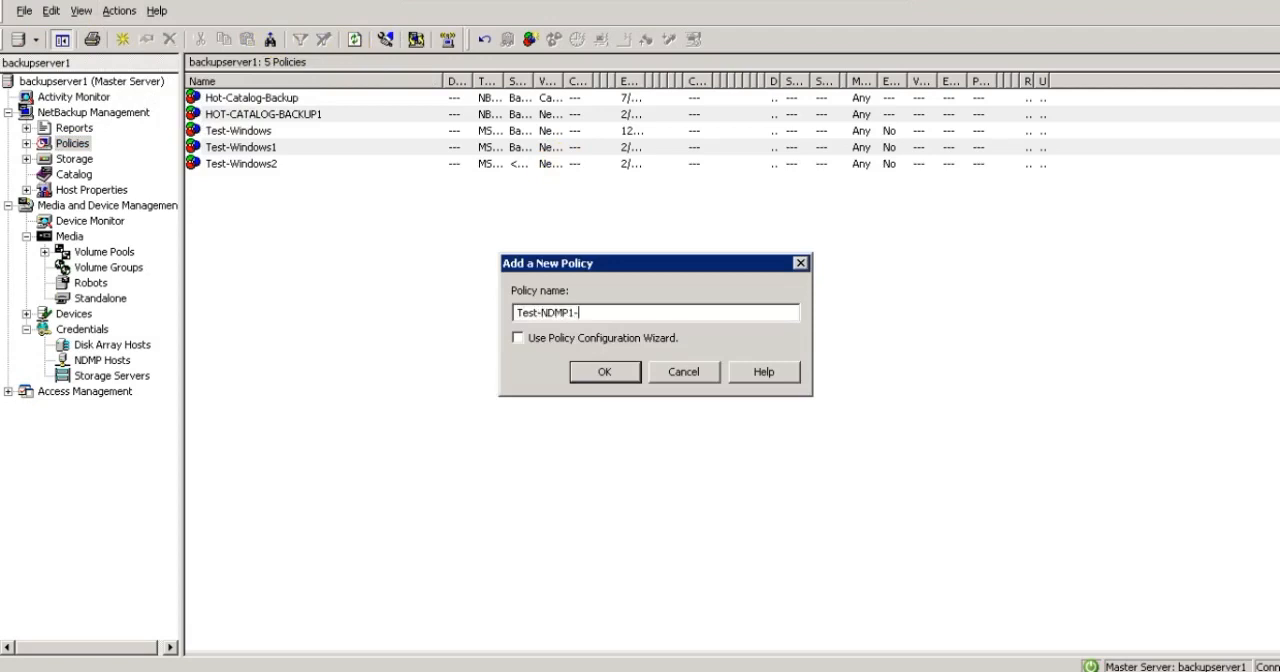
type("neta")
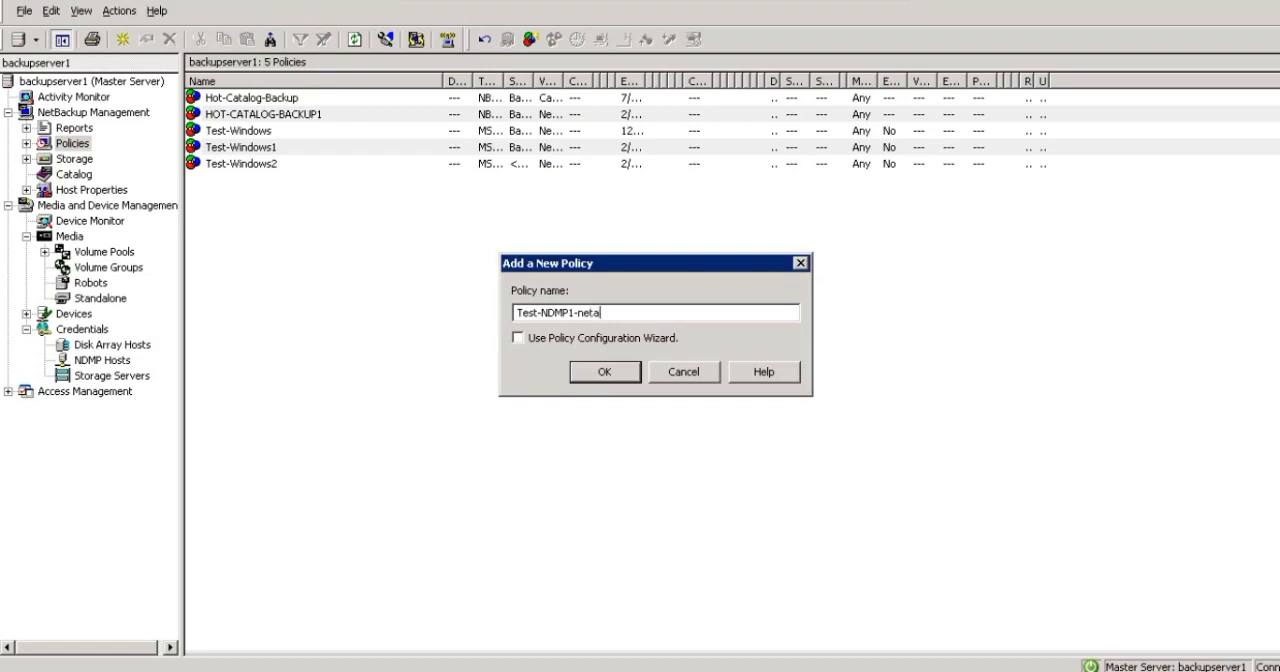
left_click(604, 371)
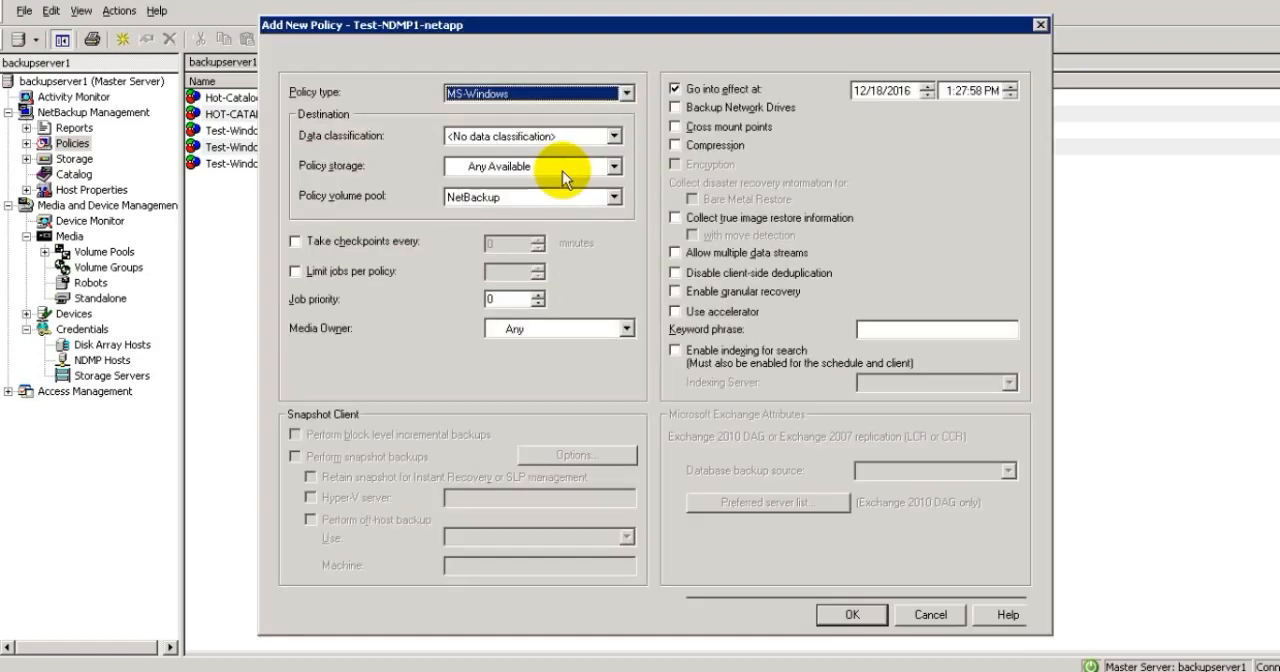
- Set storage to Basic-STU-1, type NDMP, allow multiple data streams, and start a new schedule
left_click(614, 167)
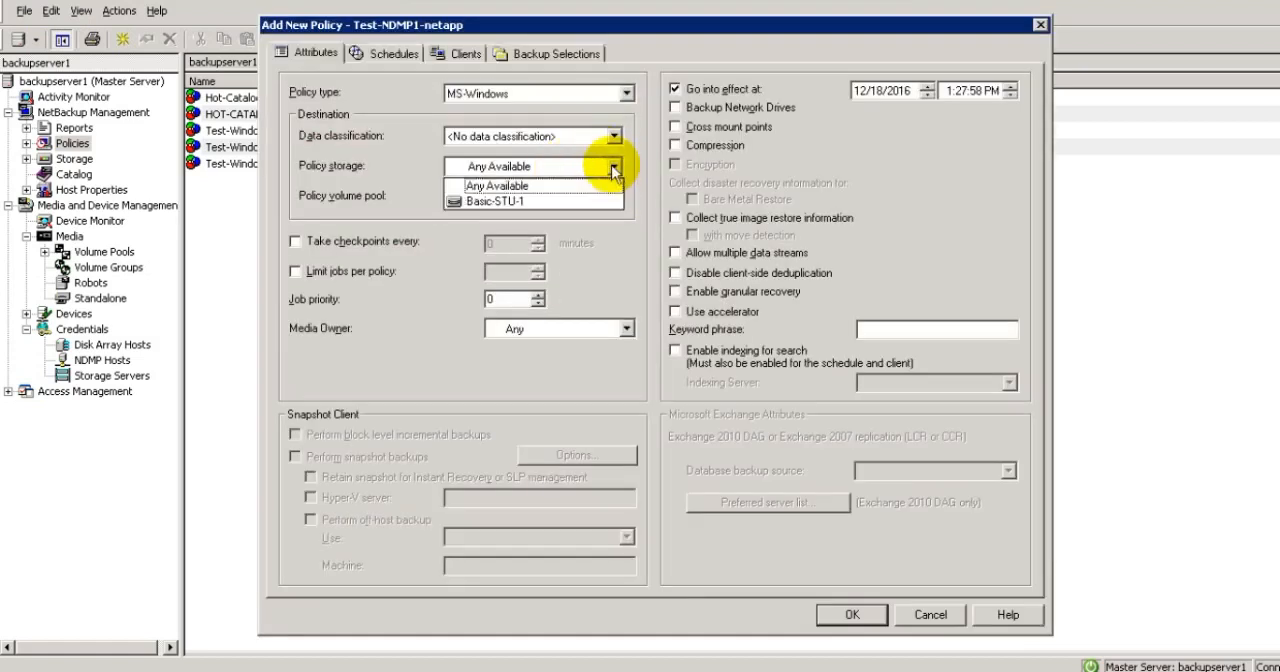
left_click(503, 204)
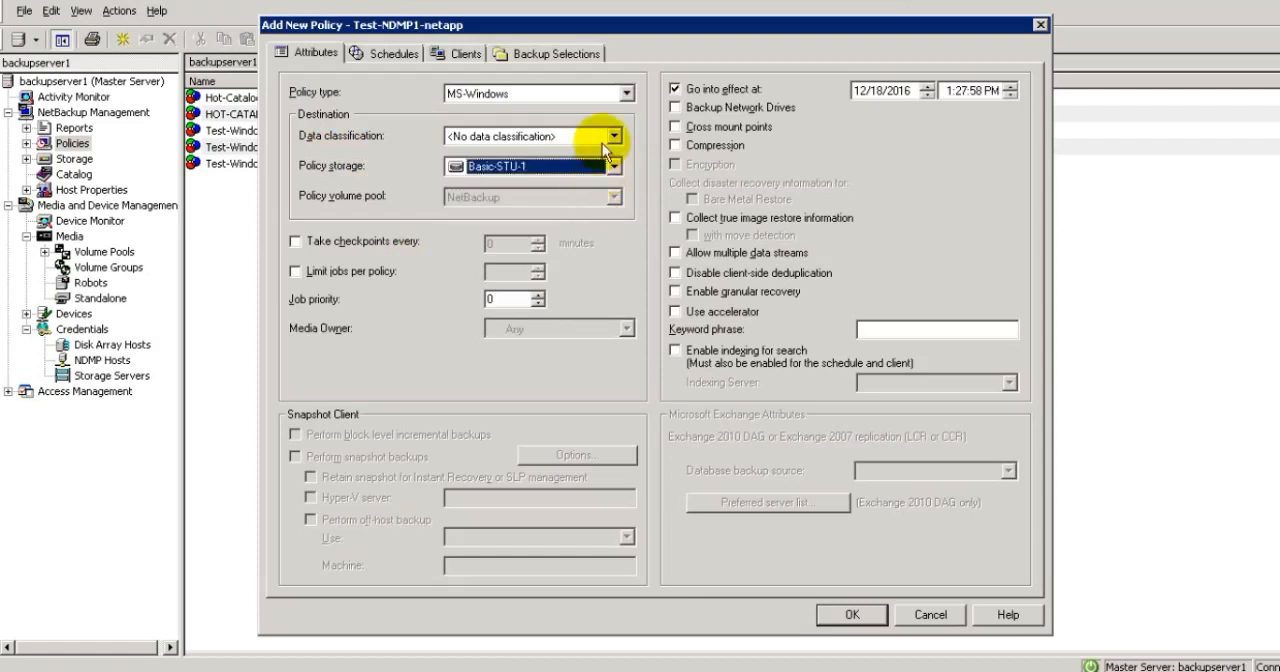
mouse_move(305, 100)
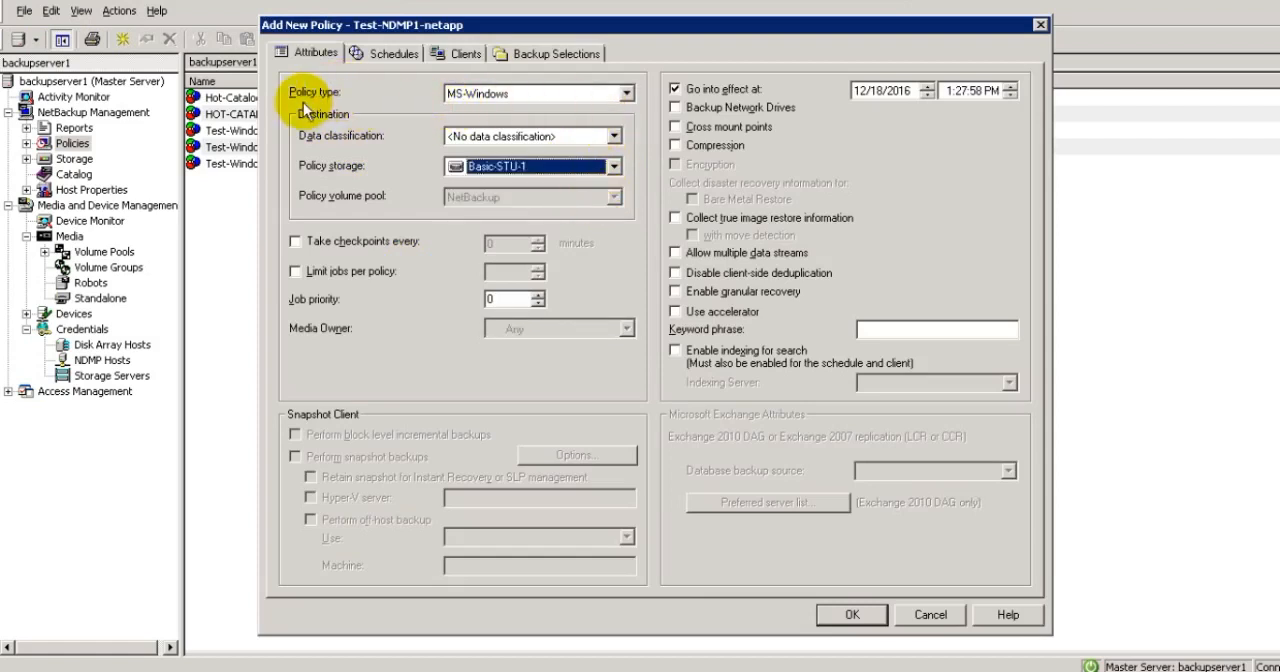
left_click(621, 90)
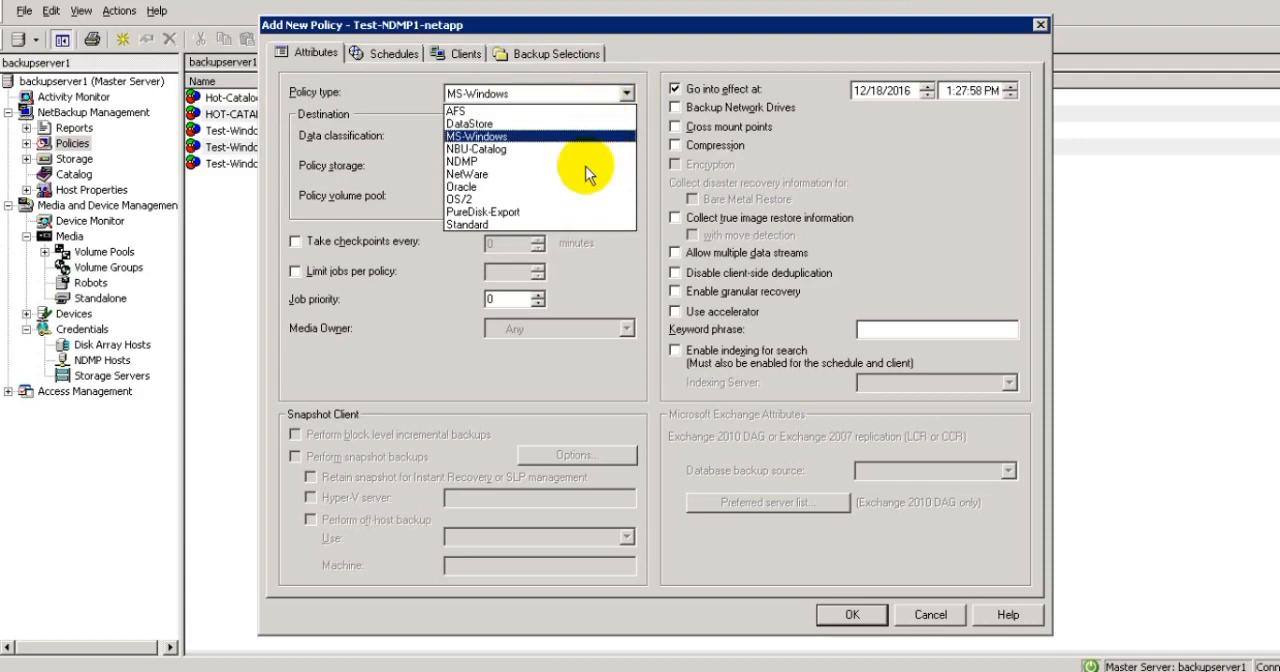
left_click(459, 160)
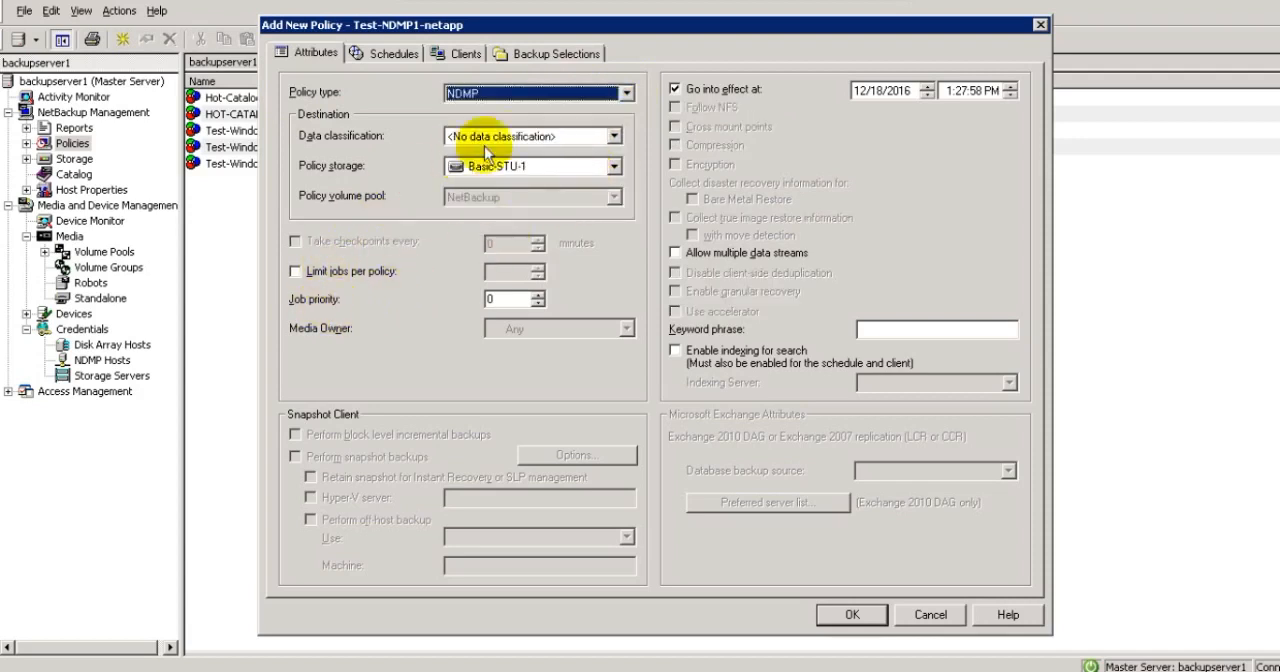
mouse_move(314, 356)
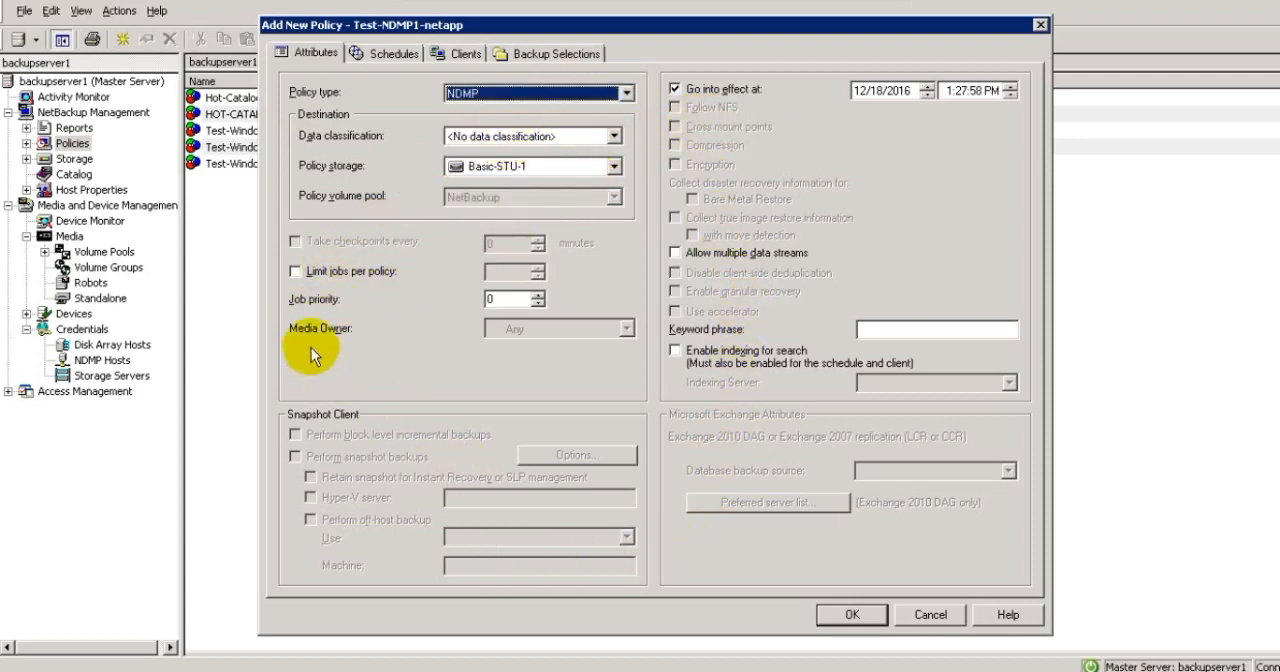
left_click(675, 252)
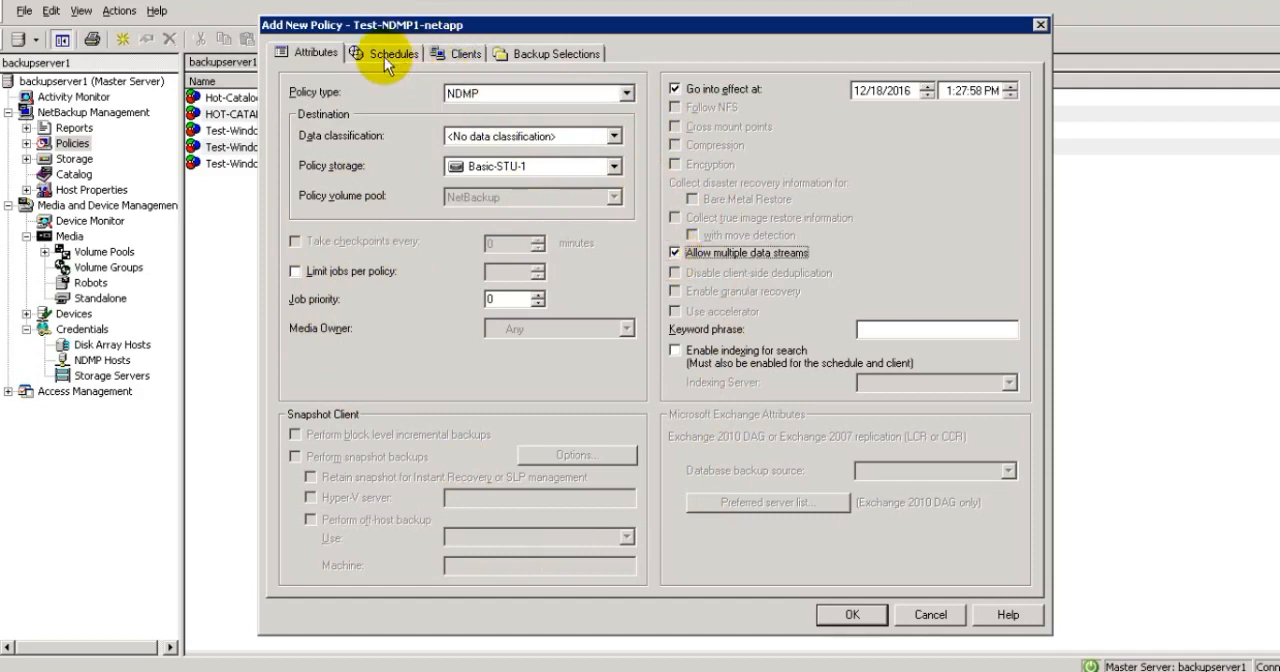
left_click(388, 53)
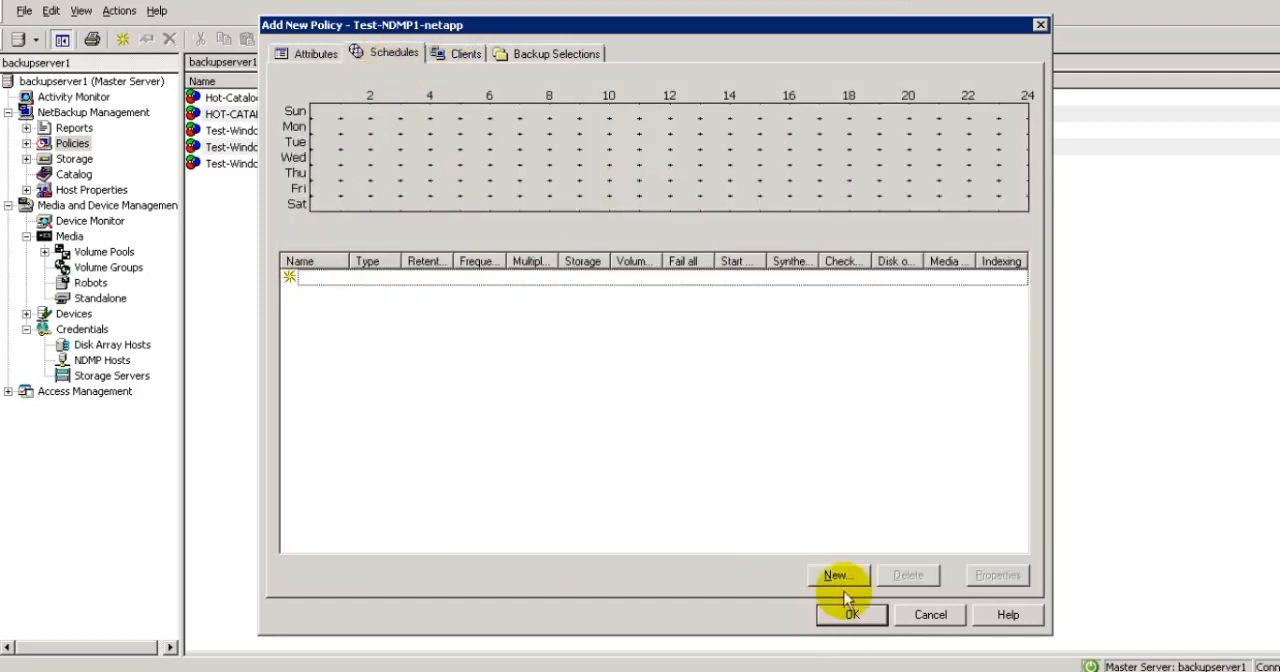
left_click(846, 575)
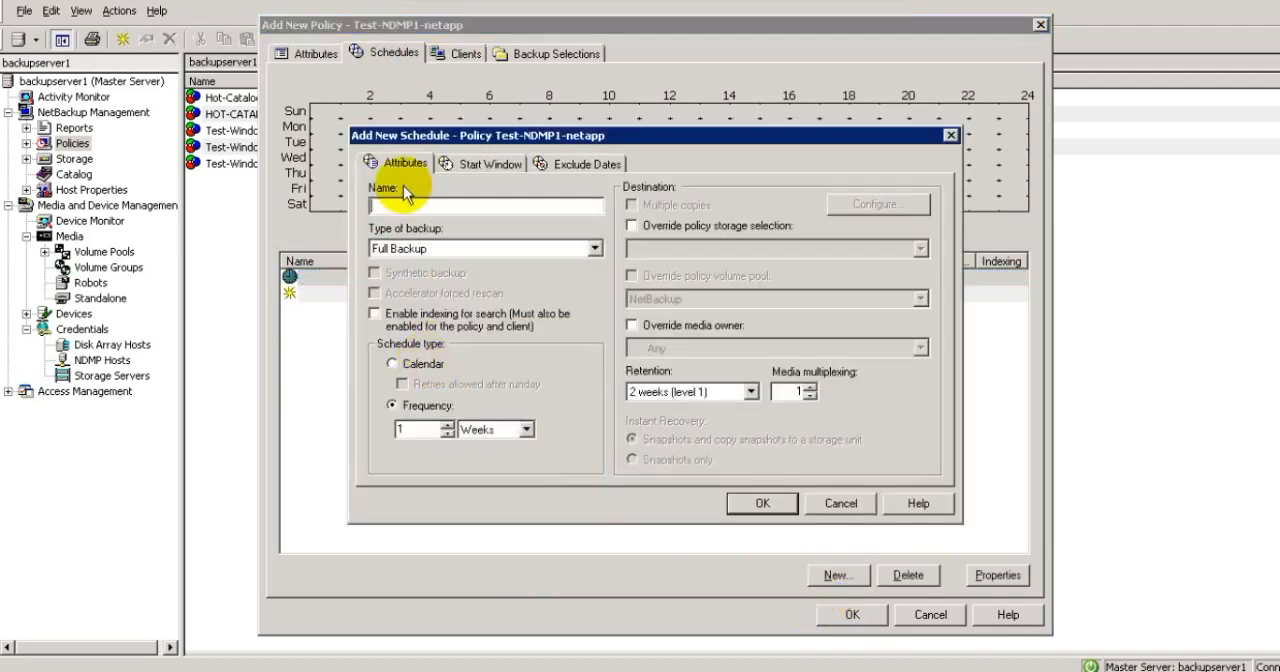
- Define a calendar-based full backup schedule named FULL_NDMP and save it to the policy
type("F")
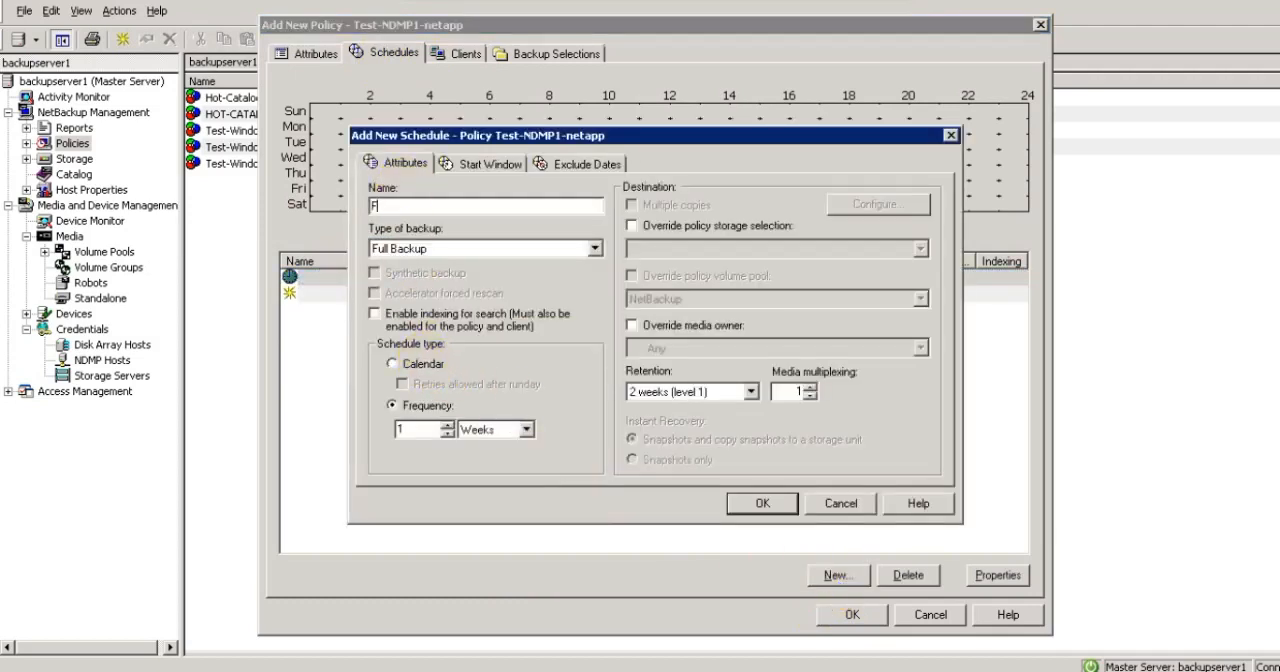
type("ULL_NDMP")
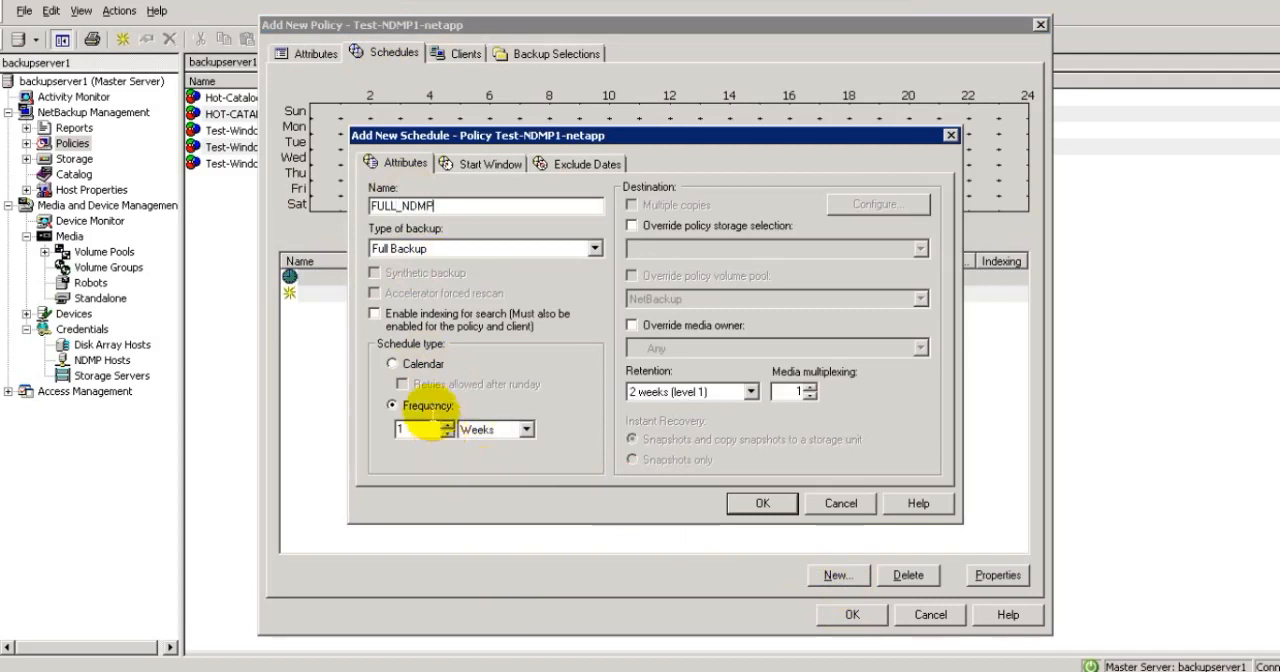
left_click(392, 363)
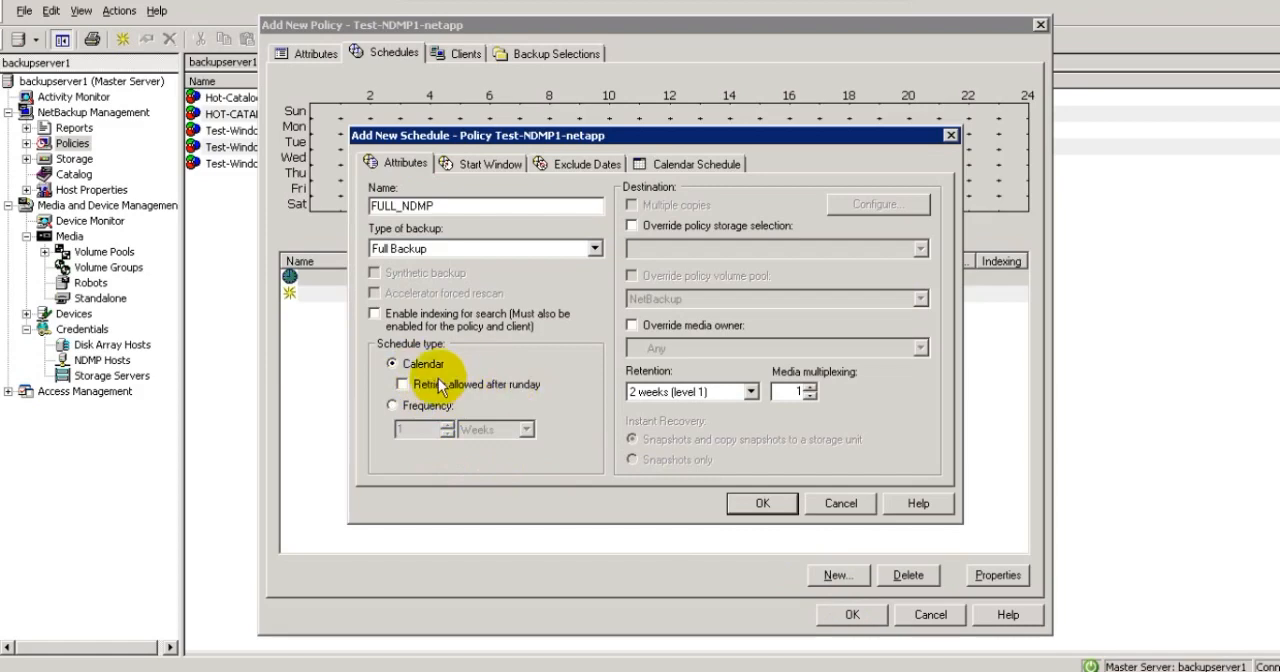
left_click(489, 163)
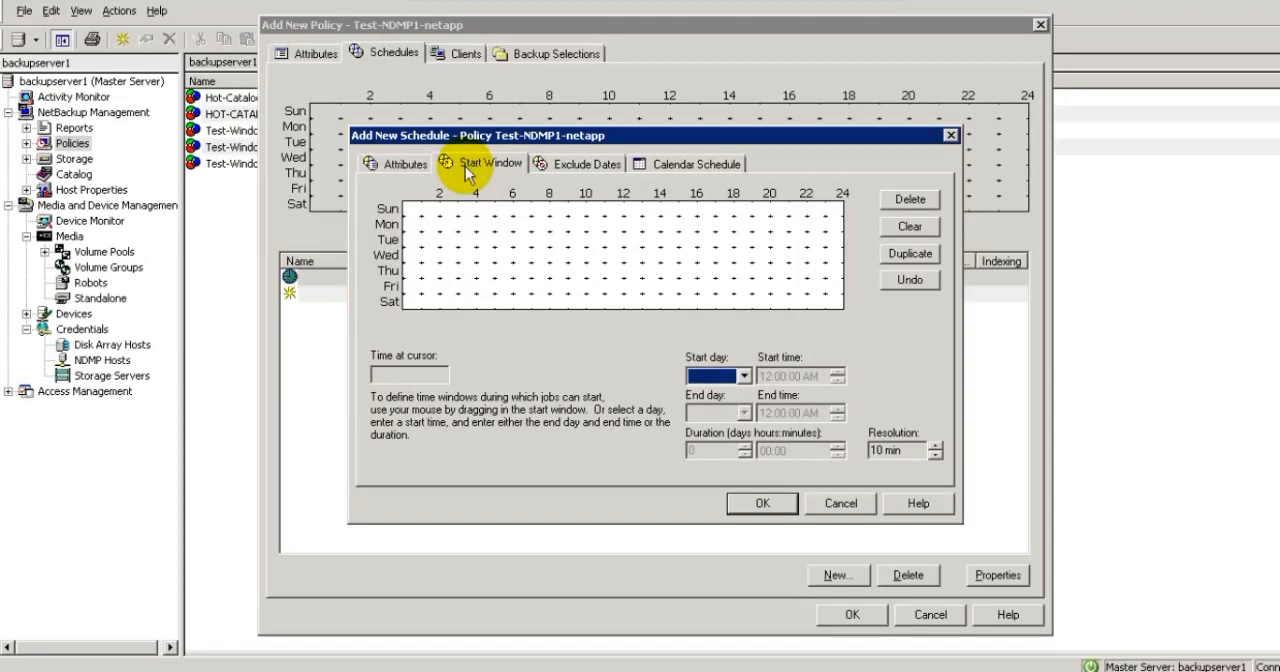
left_click(696, 163)
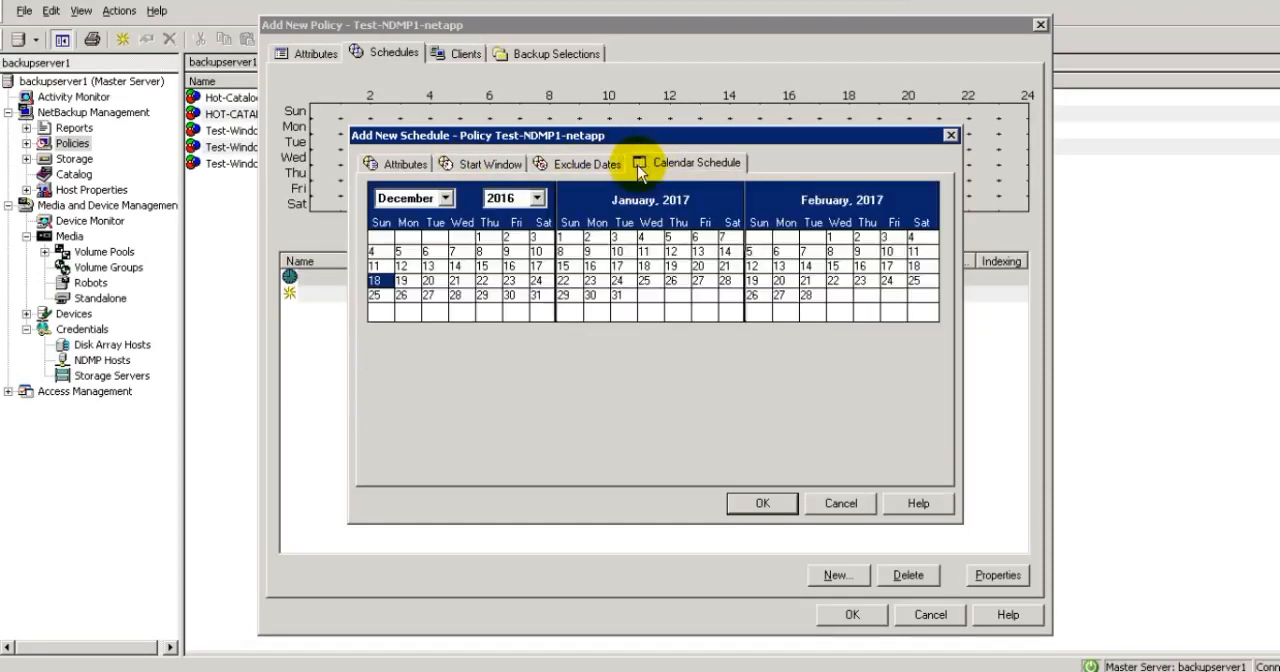
left_click(403, 163)
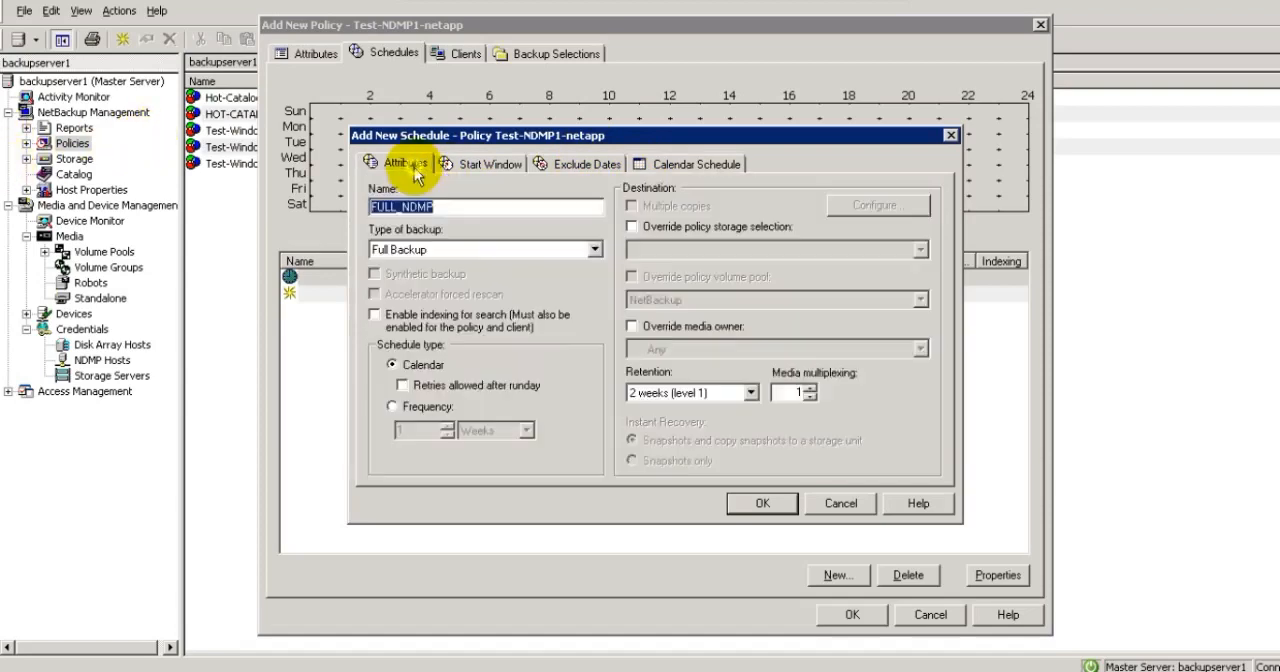
left_click(761, 503)
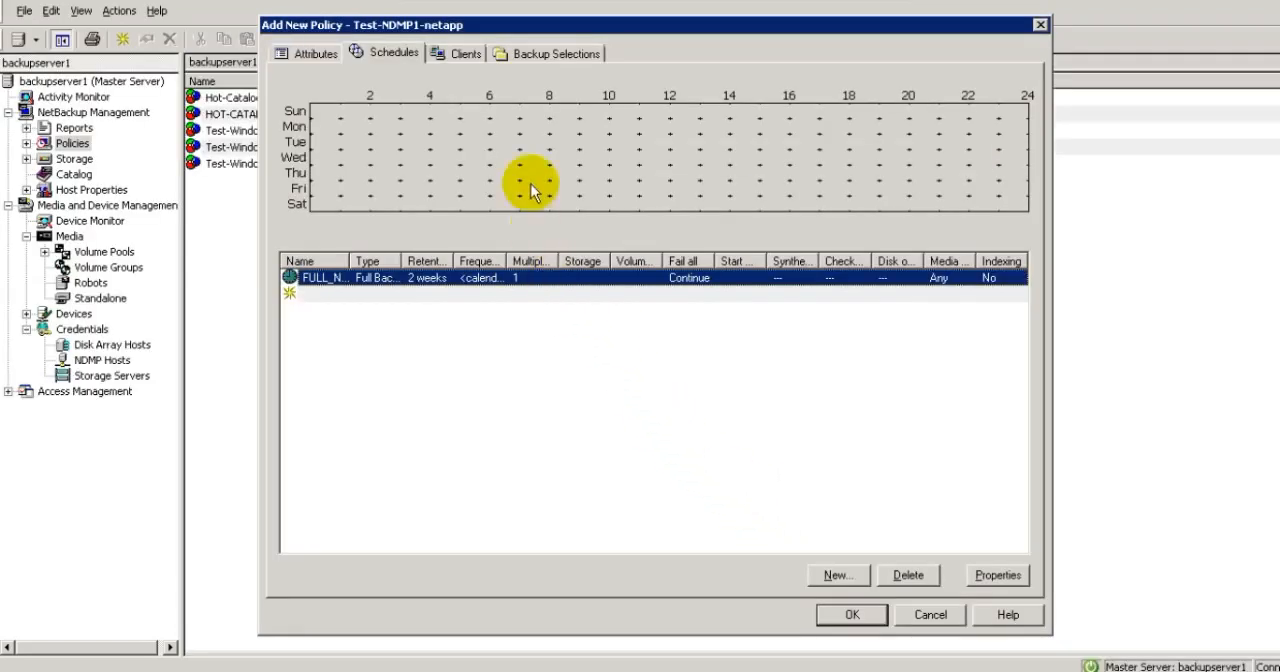
left_click(465, 53)
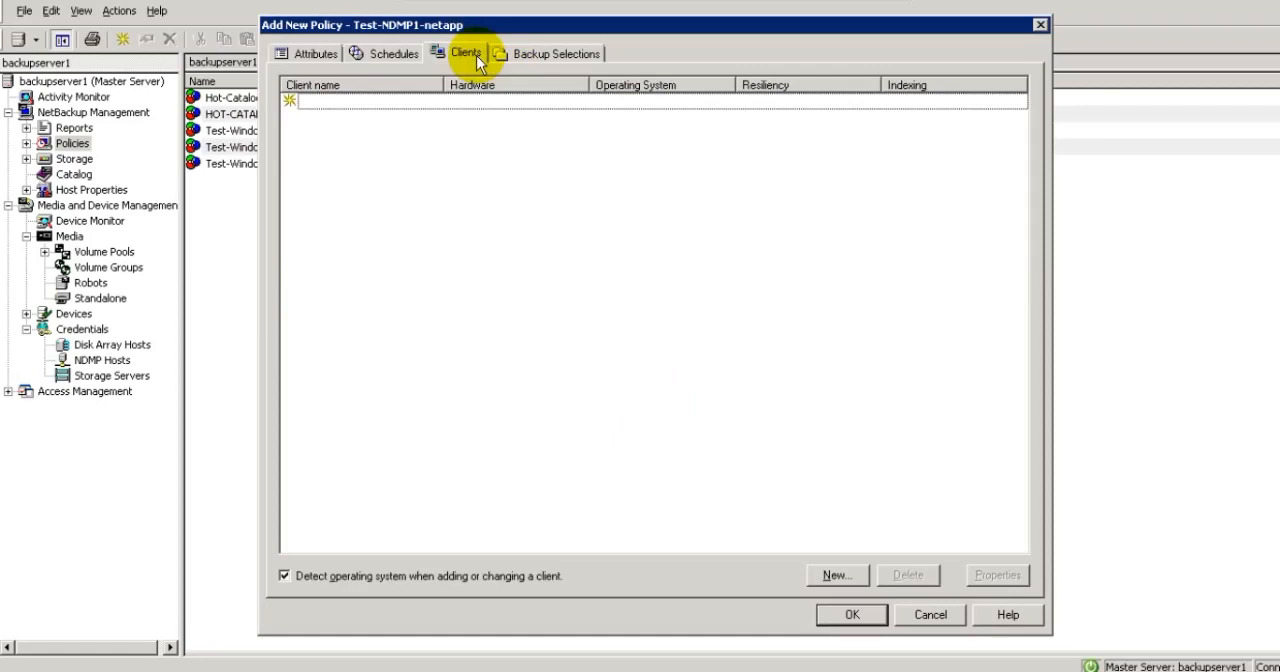
mouse_move(970, 373)
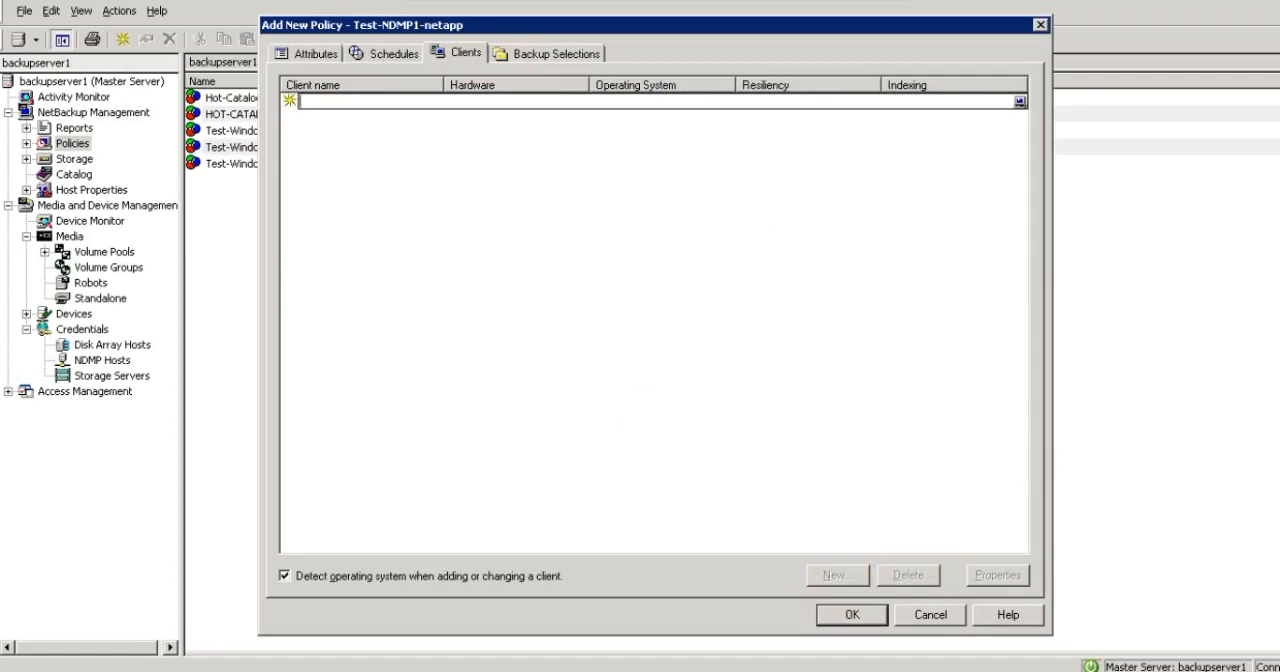
- Add netapp1 as an NDMP client of the policy and move to backup selections
type("netapp1")
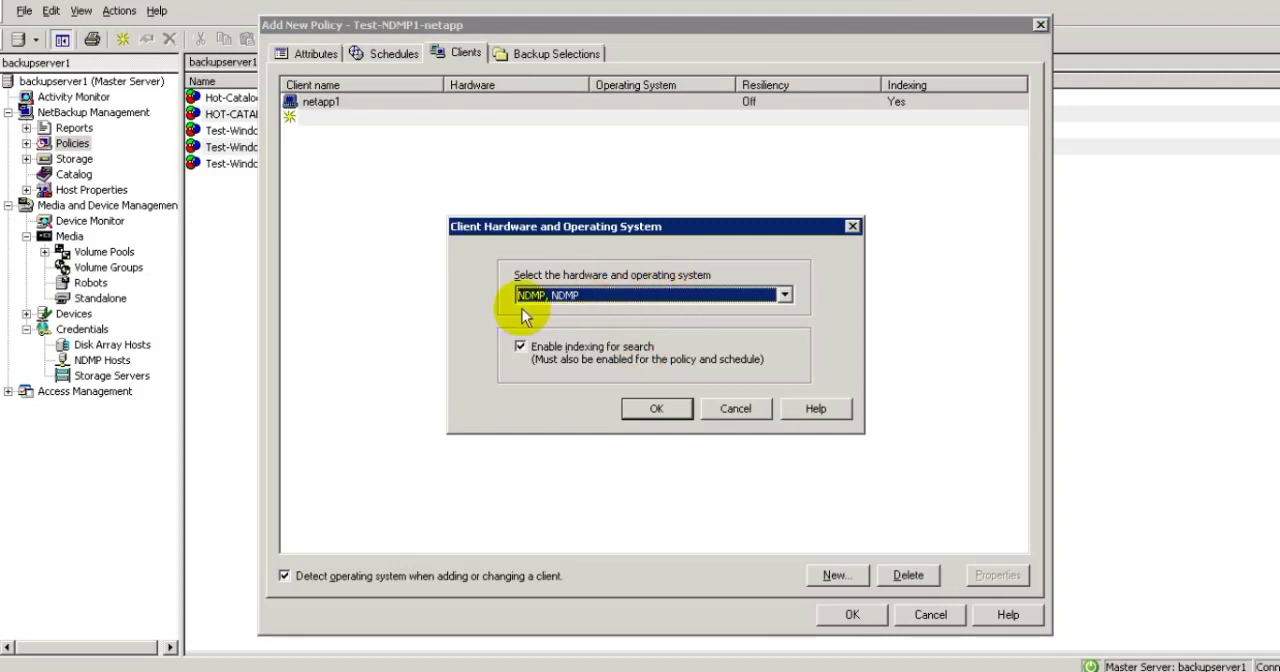
left_click(656, 408)
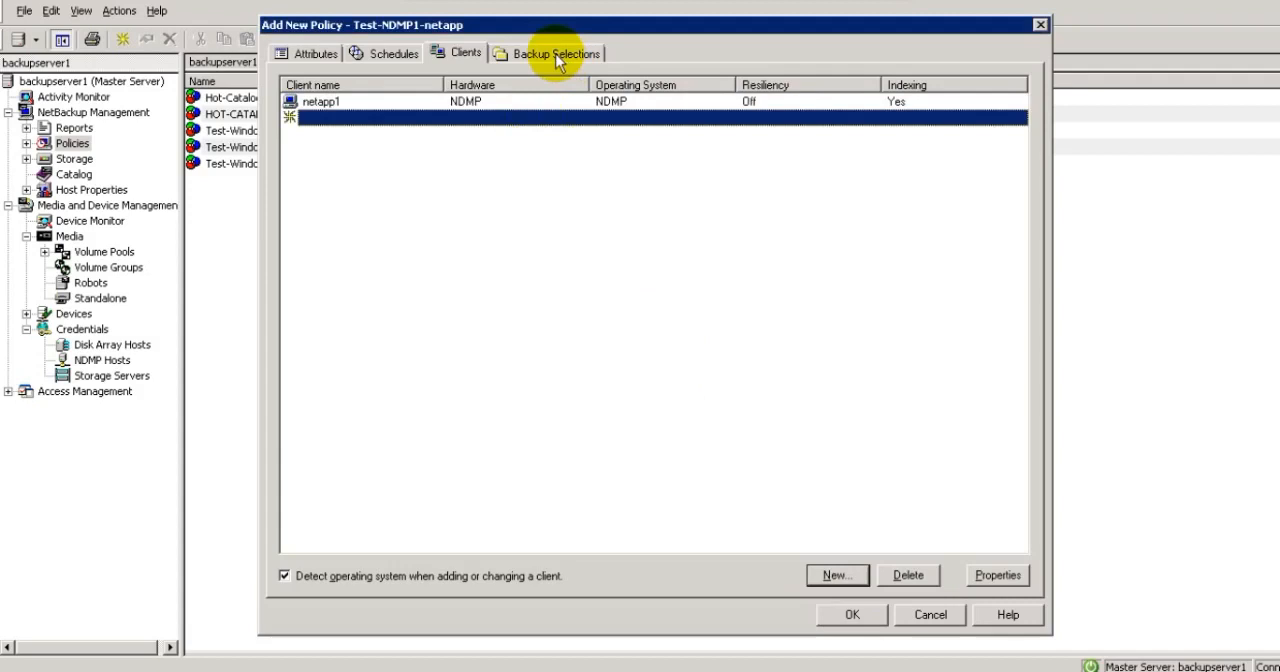
left_click(551, 54)
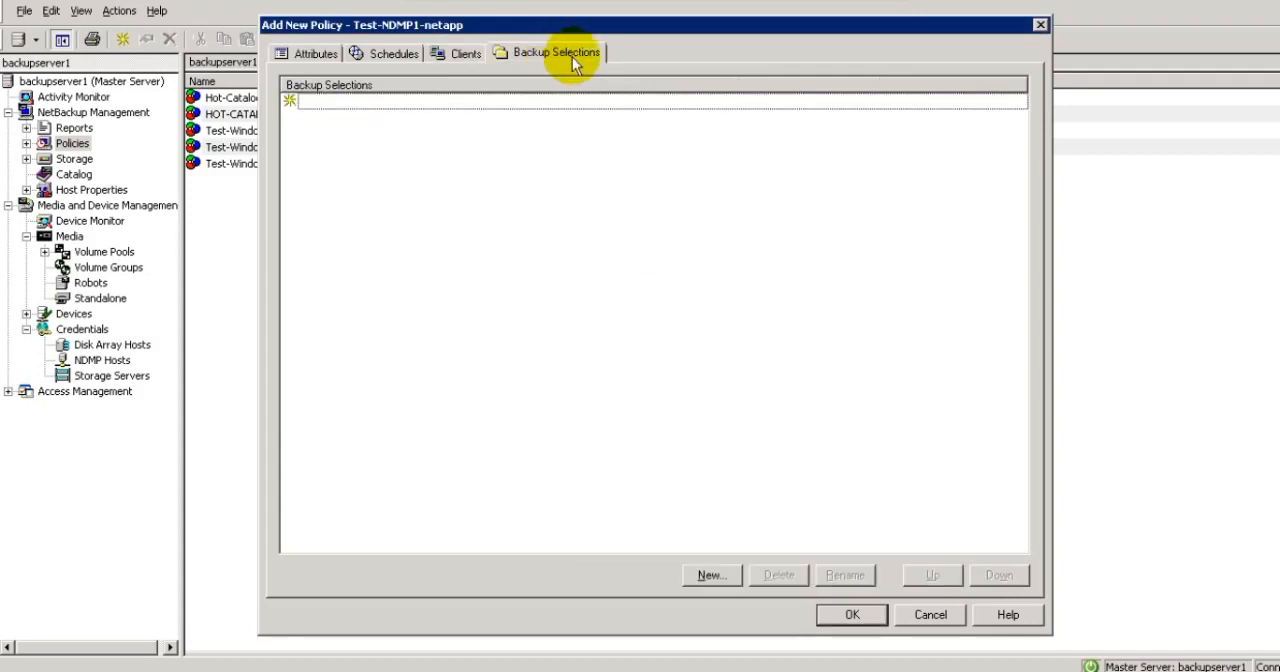
mouse_move(863, 7)
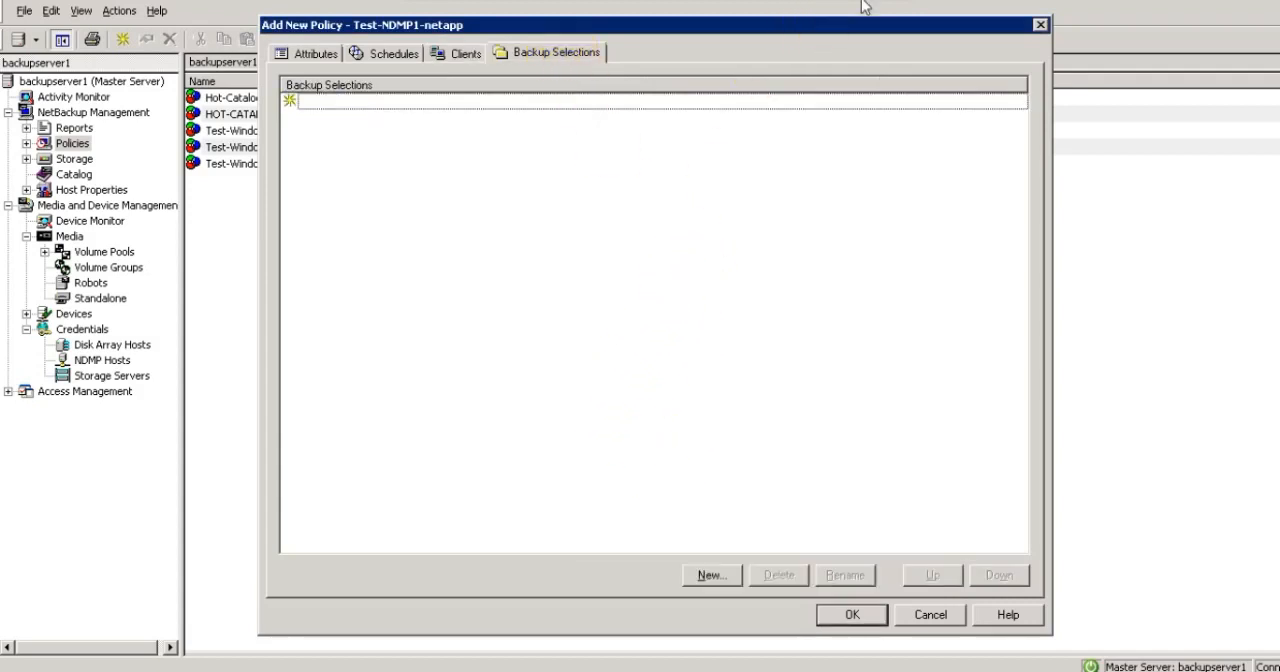
mouse_move(850, 8)
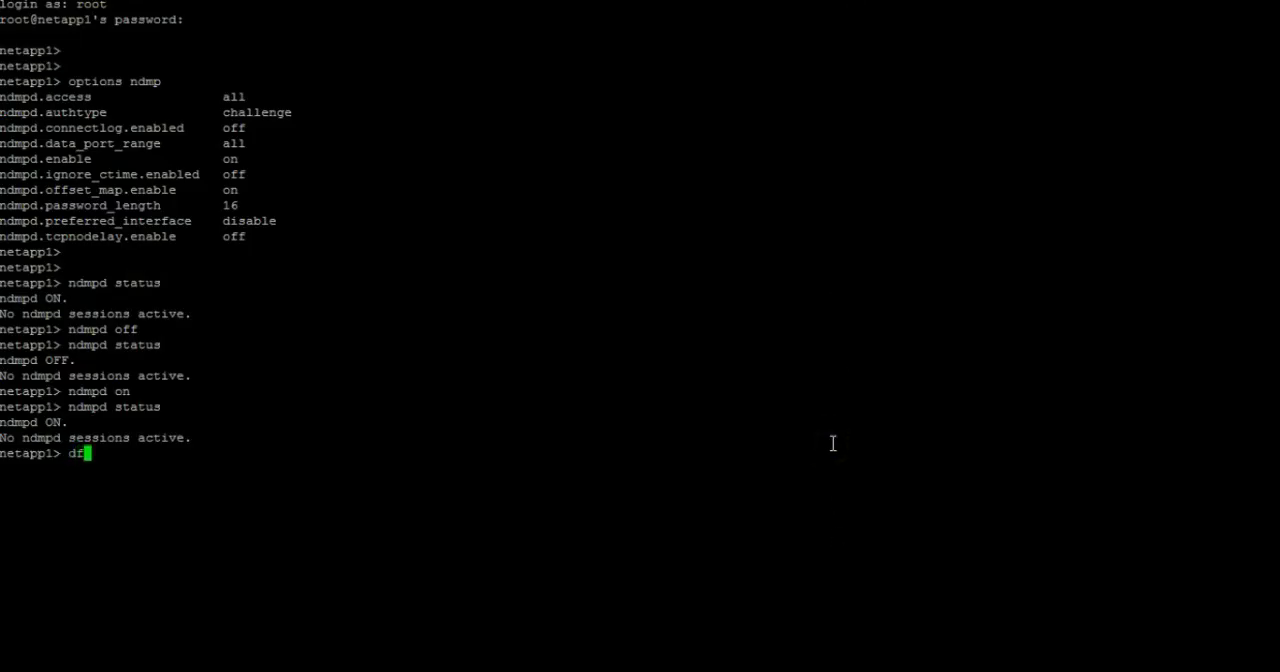
- List netapp1 volumes with df -Vg and vol status, and copy the /vol/Vol1aggr1 path
type("-Vg")
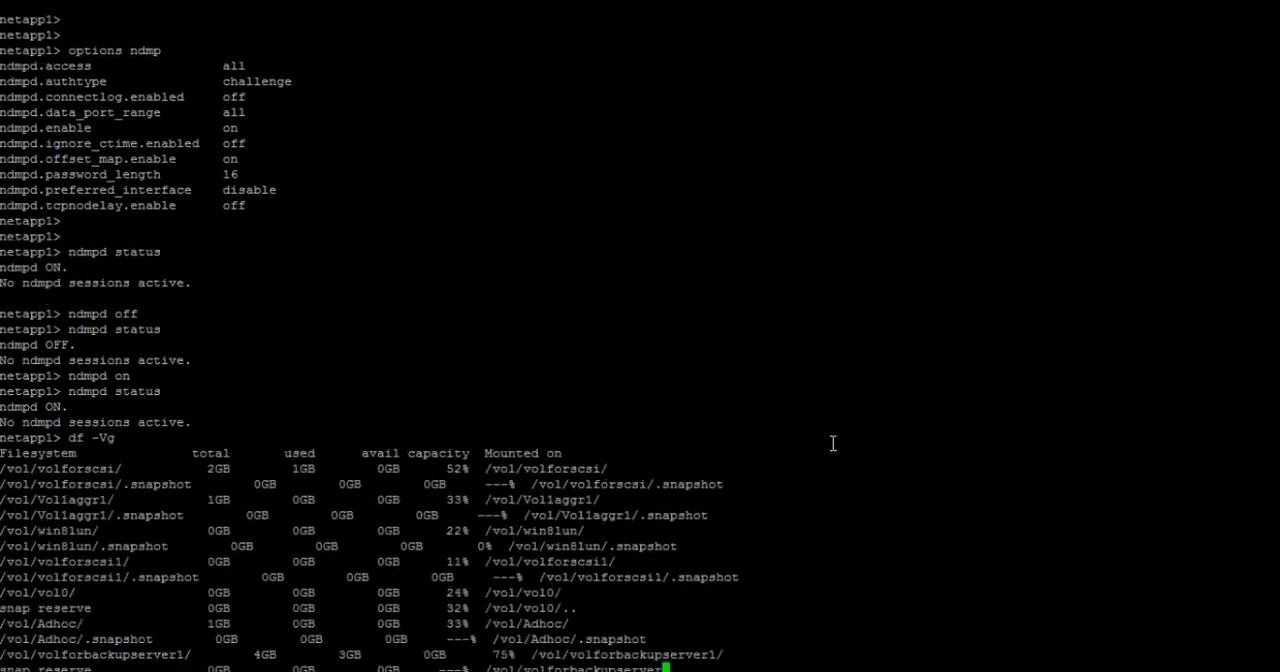
scroll("down", 3)
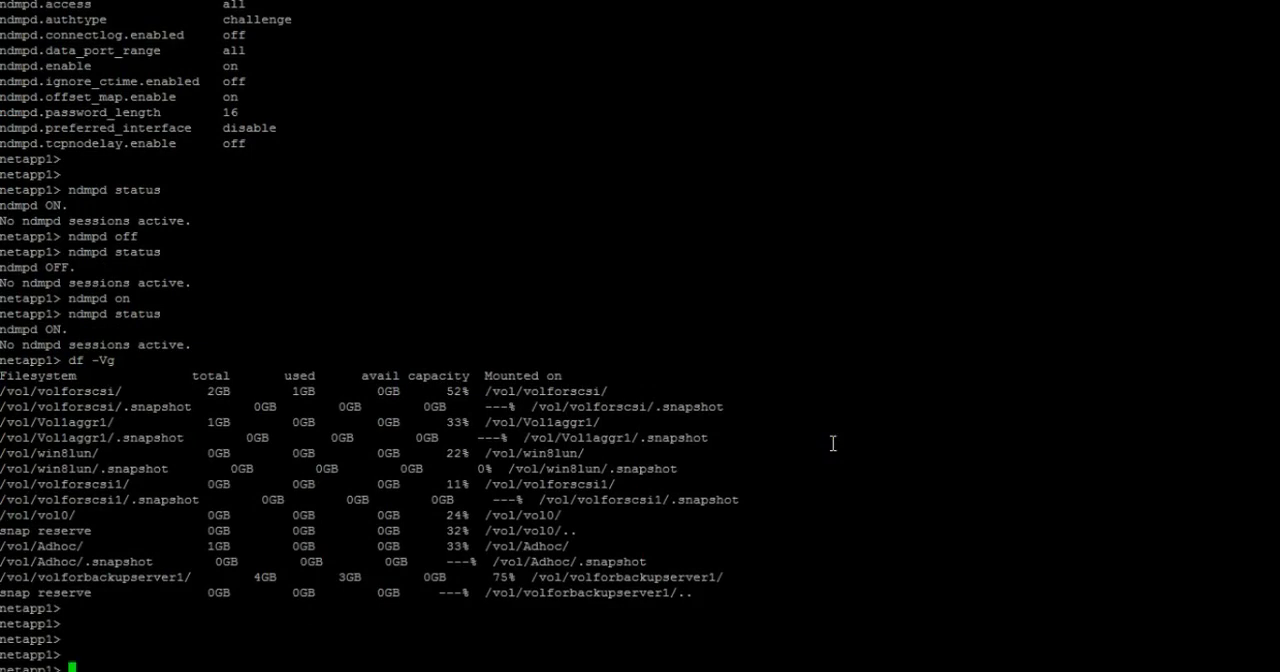
type("df")
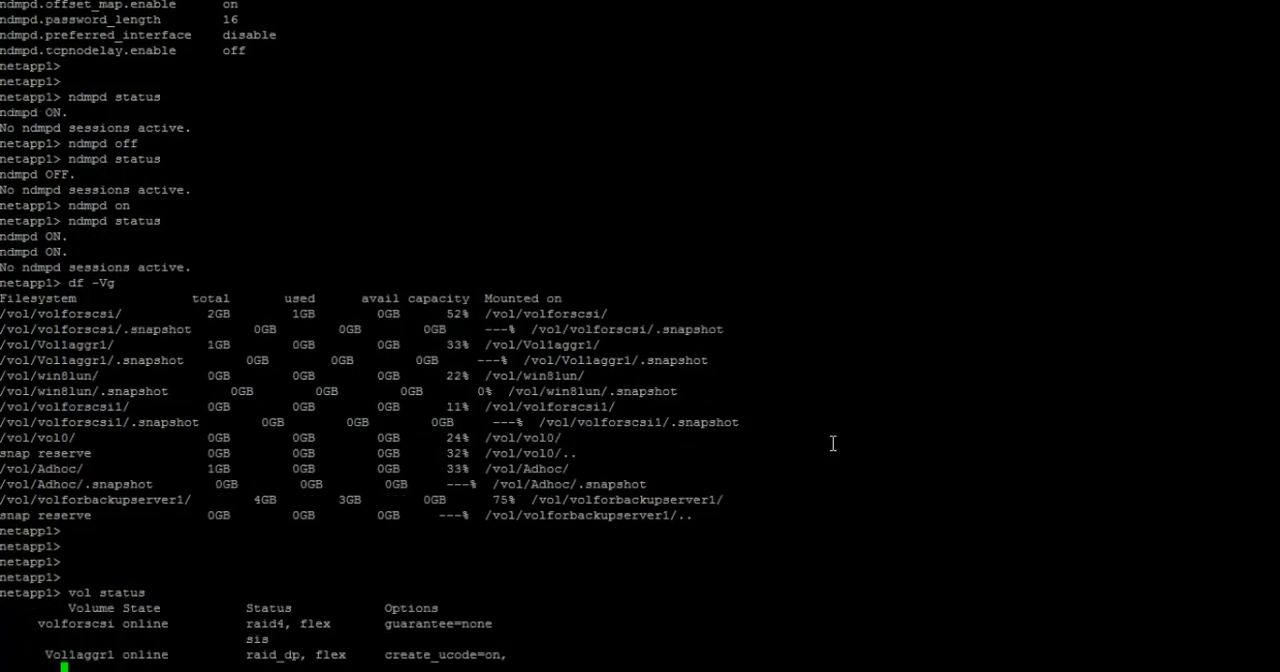
scroll("down", 3)
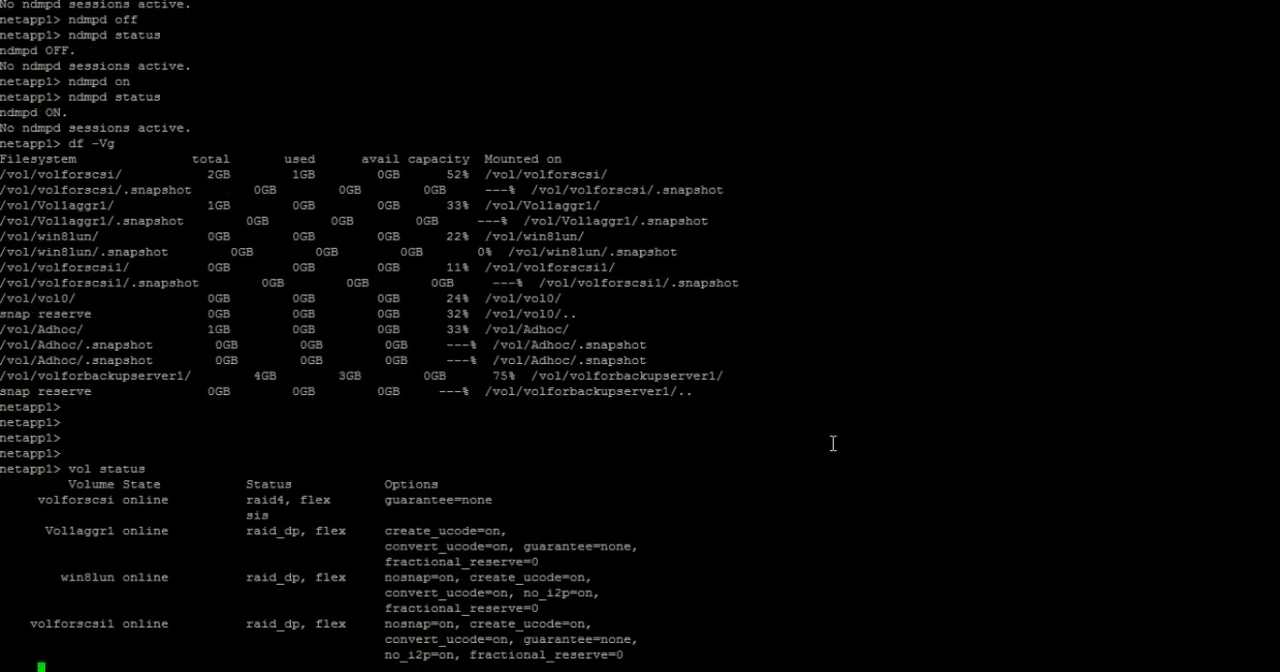
scroll("down", 3)
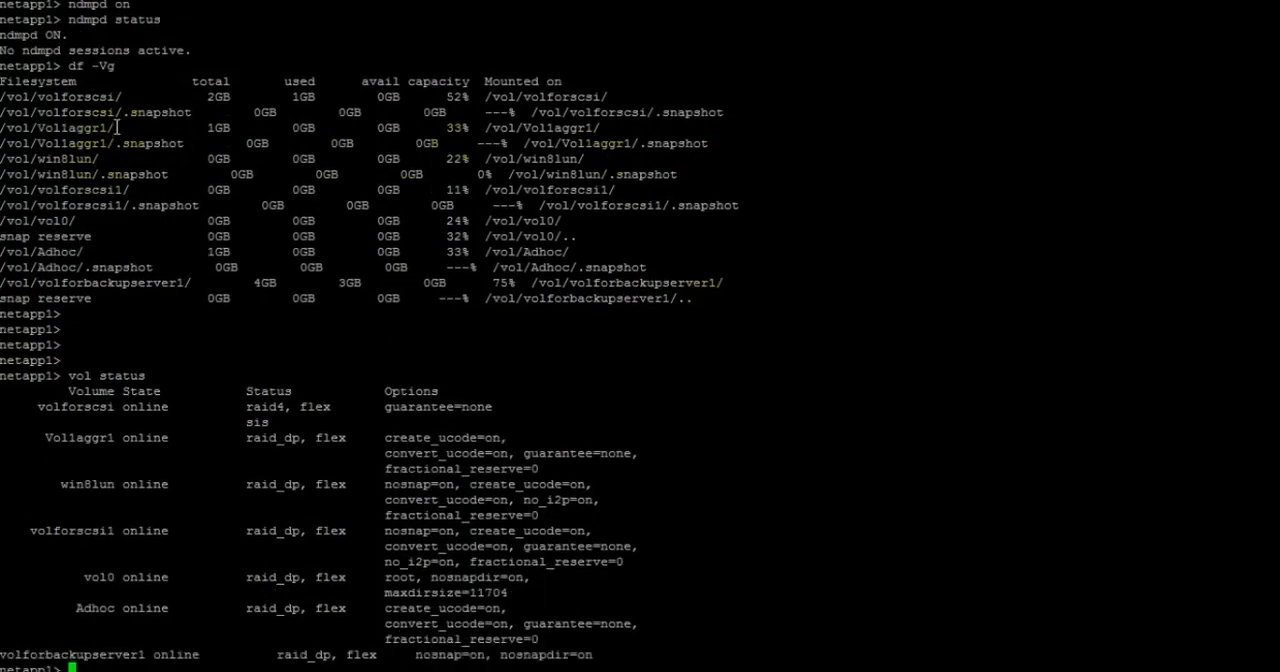
double_click(58, 128)
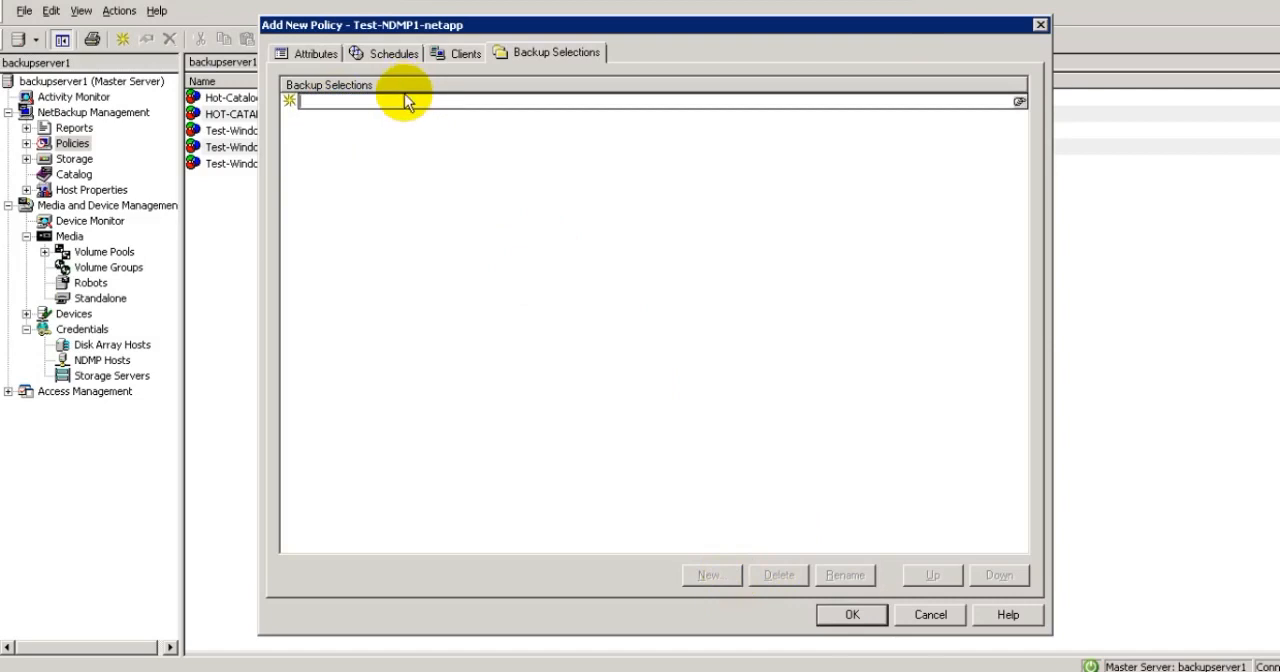
- Paste /vol/Vol1aggr1 as the backup selection and save the Test-NDMP1-netapp policy
right_click(405, 103)
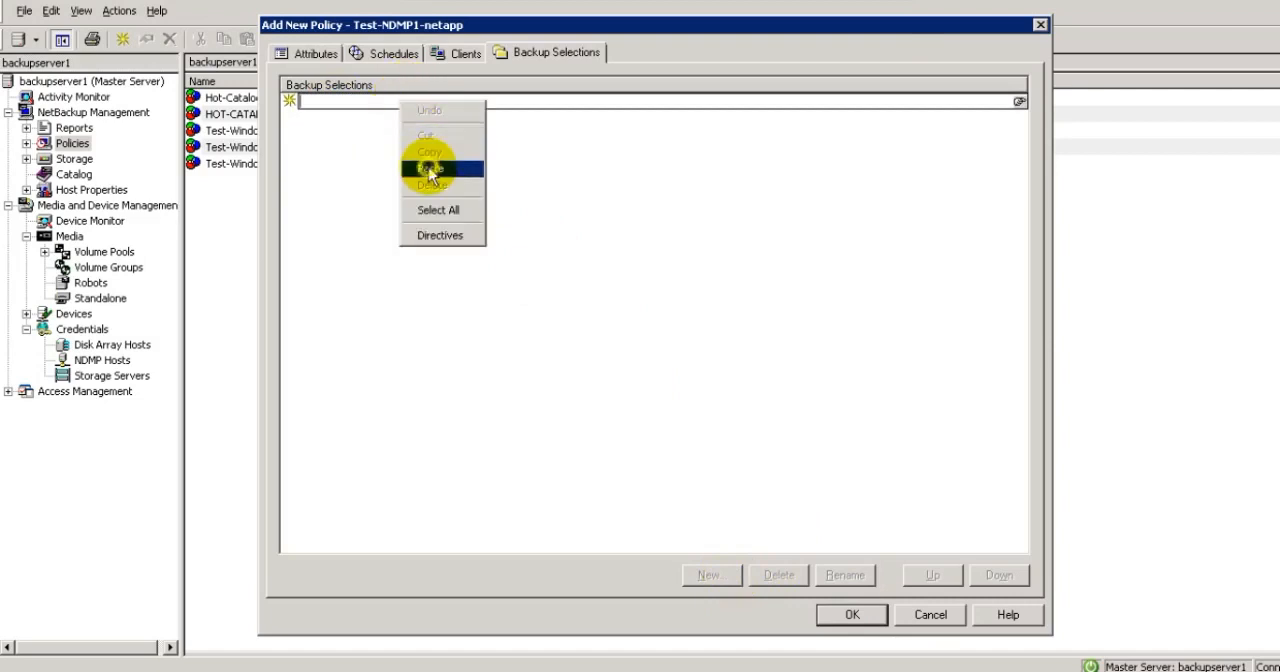
left_click(440, 170)
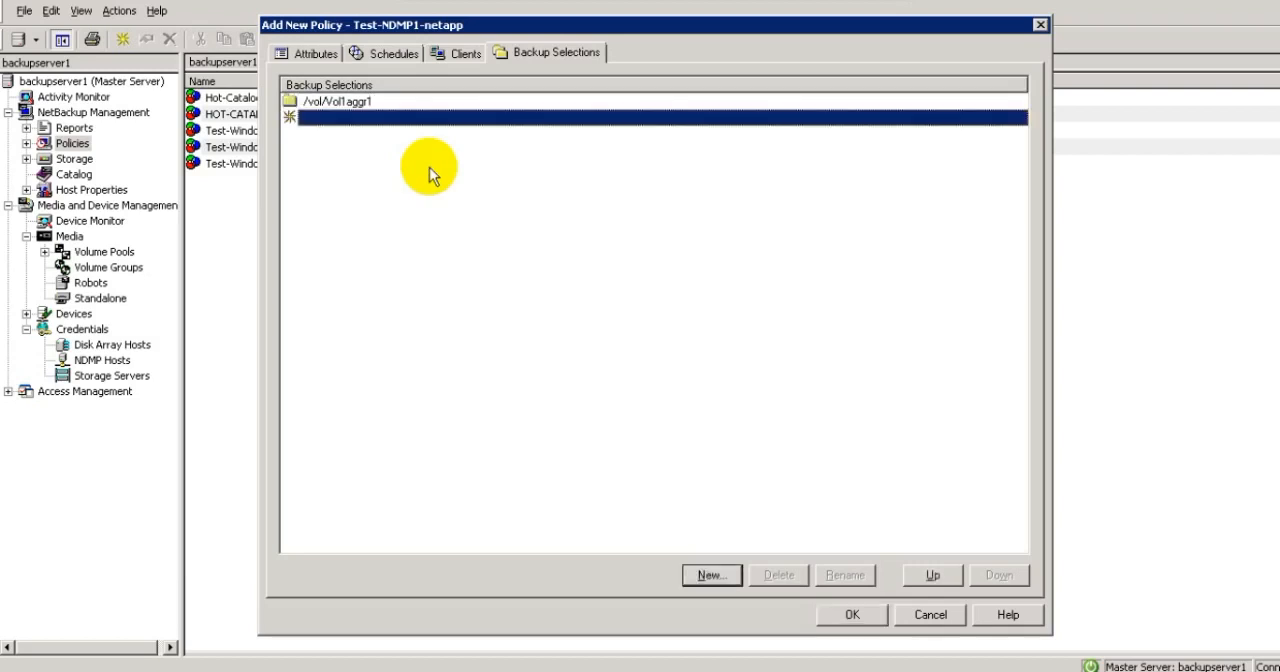
left_click(340, 100)
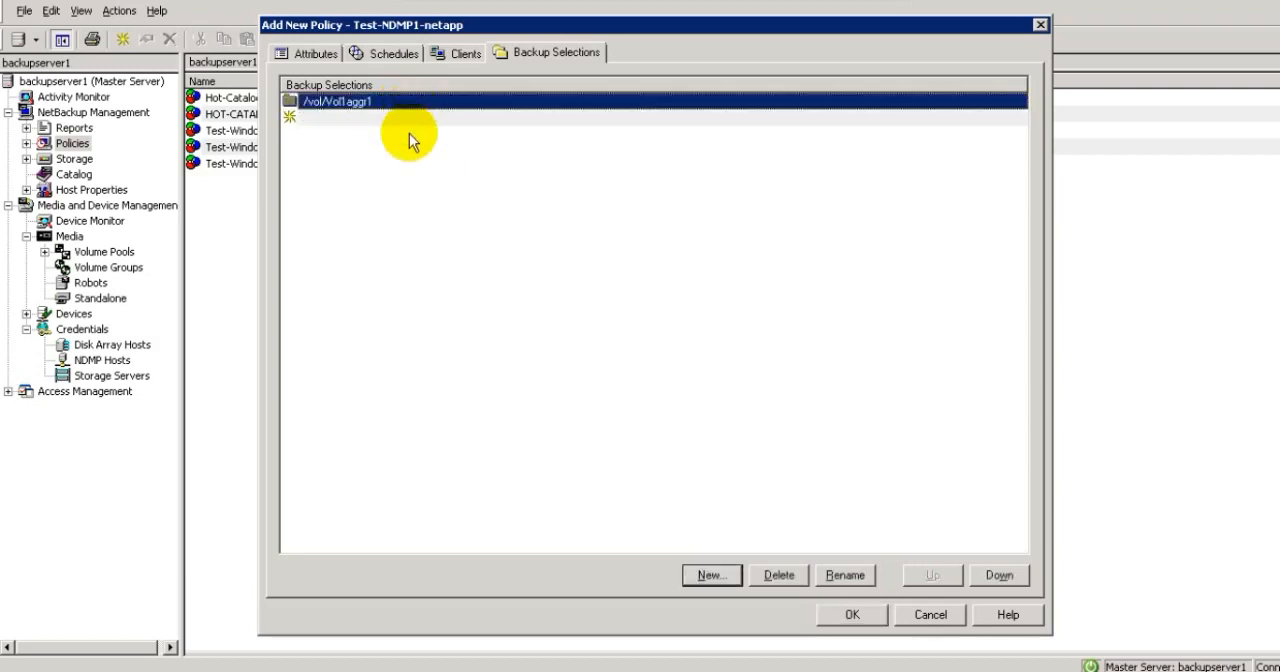
mouse_move(398, 118)
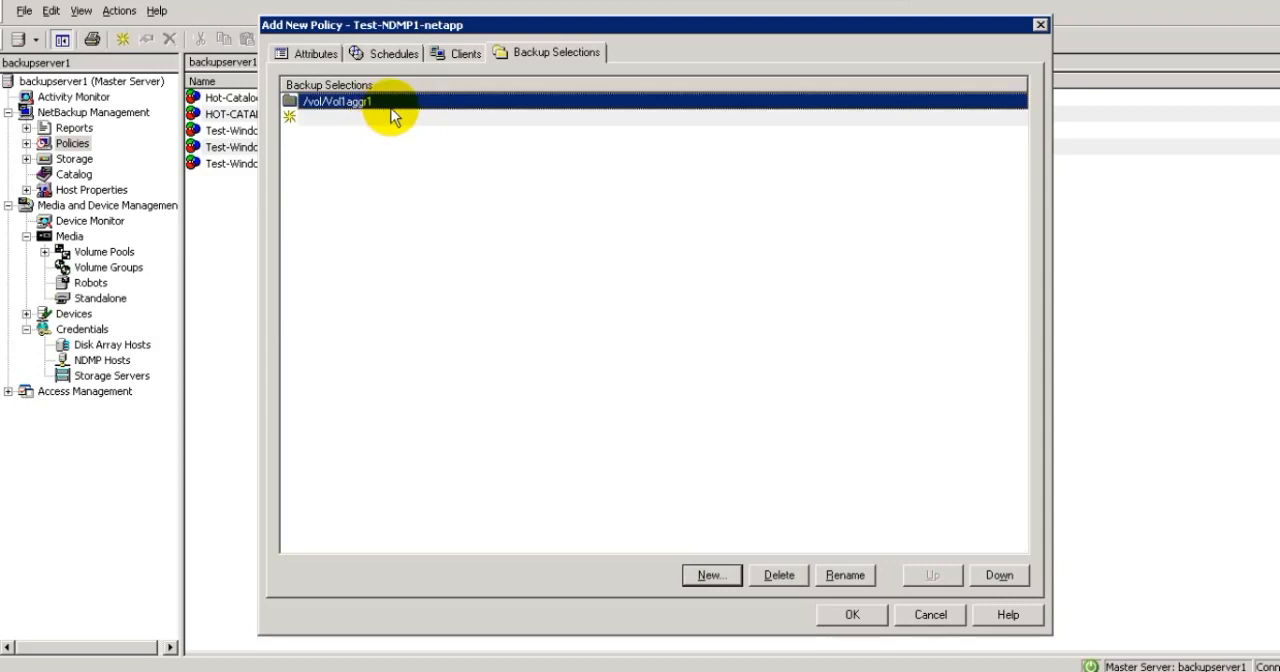
left_click(868, 614)
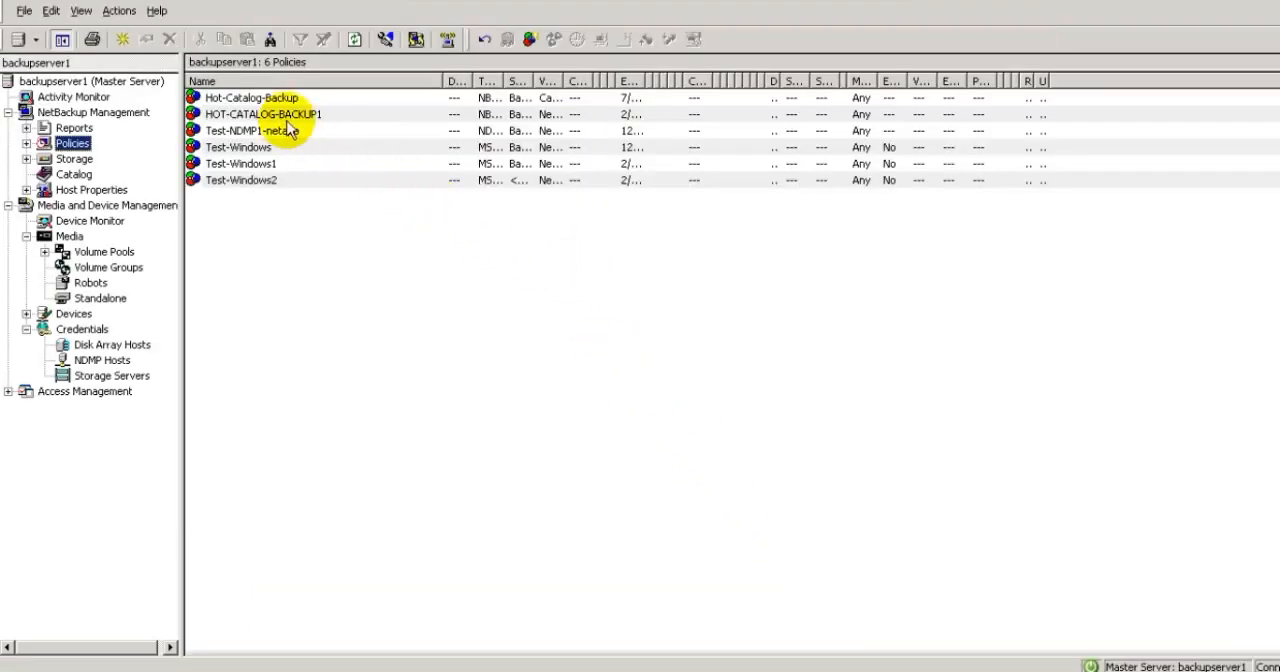
- Launch a manual backup of Test-NDMP1-netapp and view its two netapp1 jobs in Activity Monitor
left_click(248, 130)
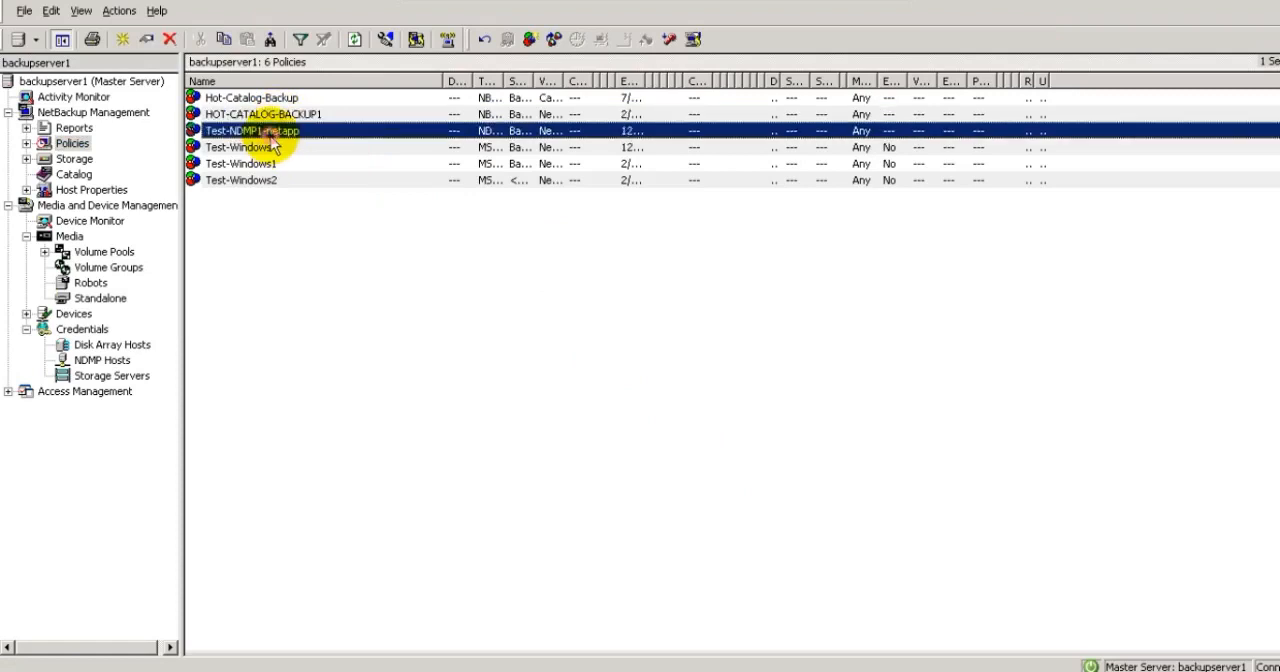
right_click(258, 130)
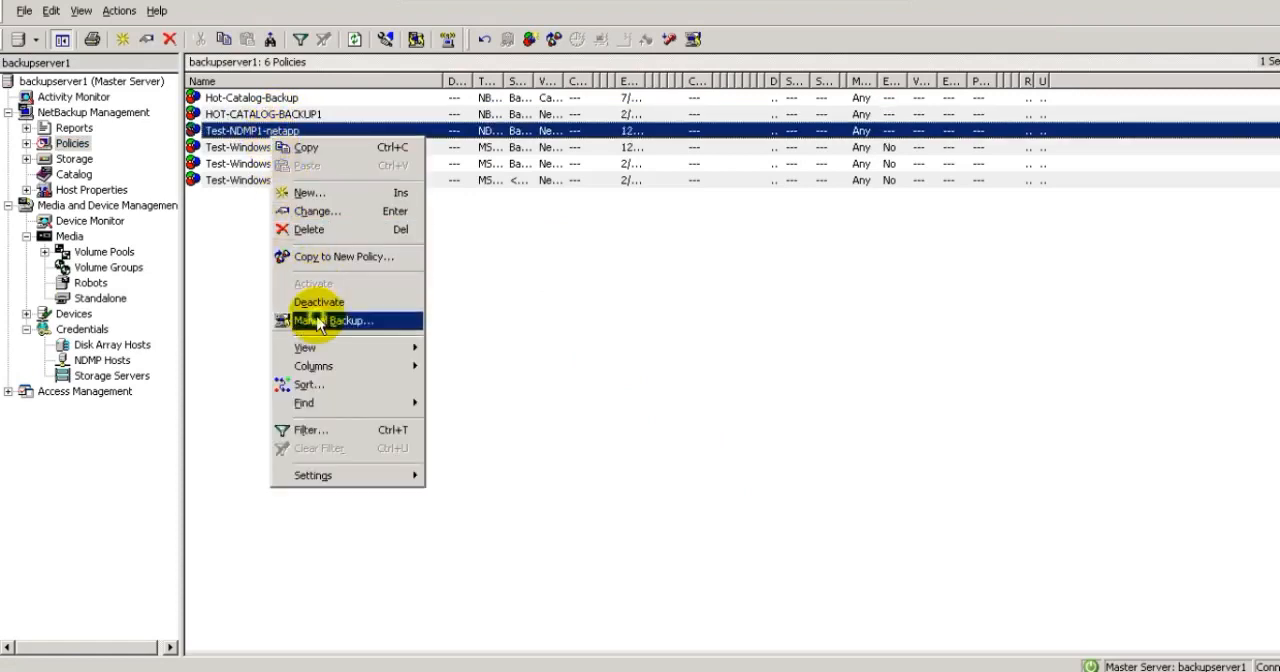
left_click(333, 320)
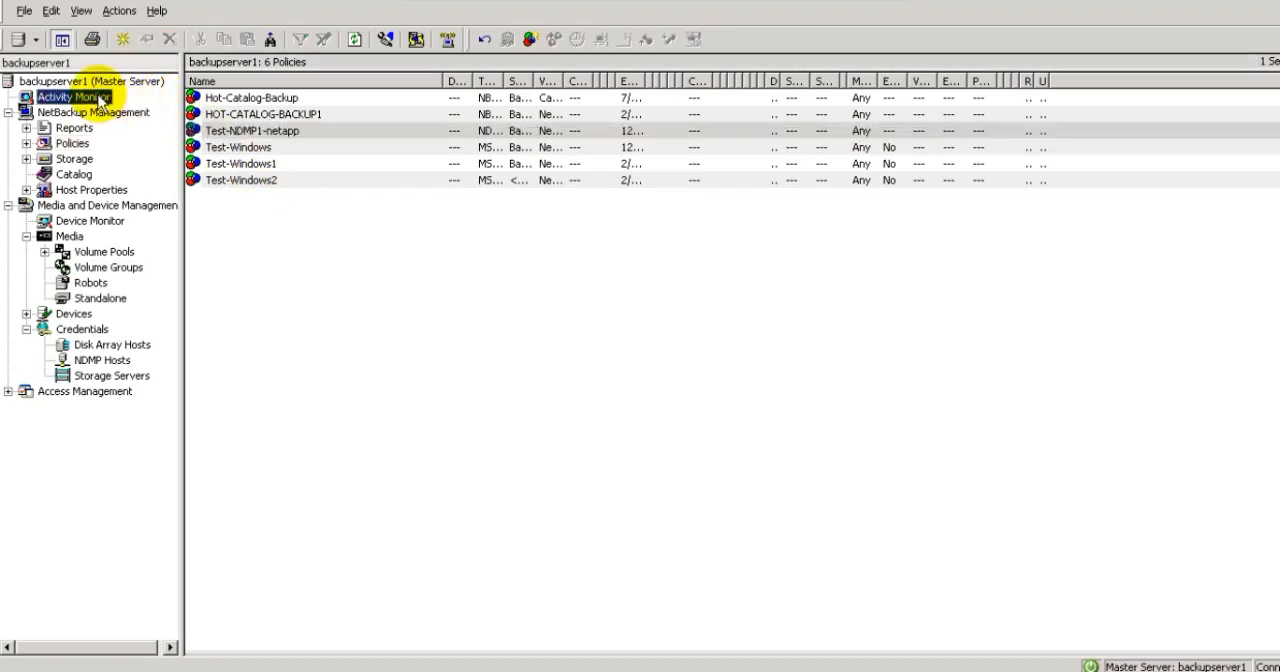
left_click(65, 96)
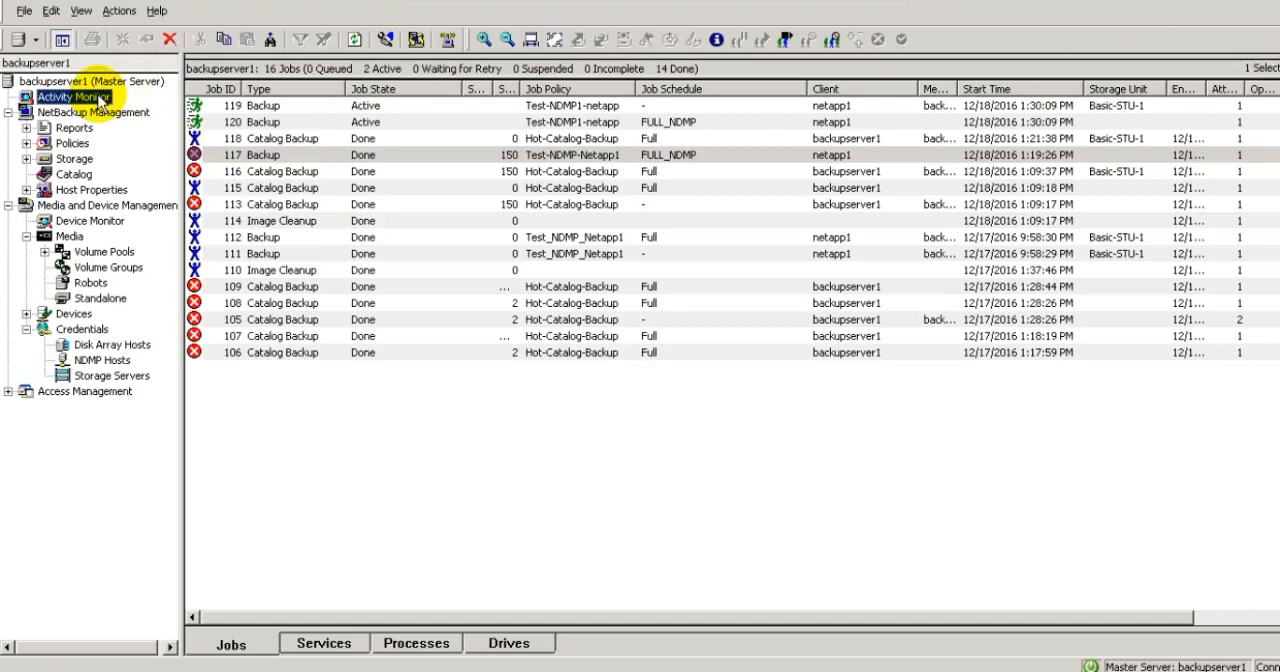
mouse_move(140, 104)
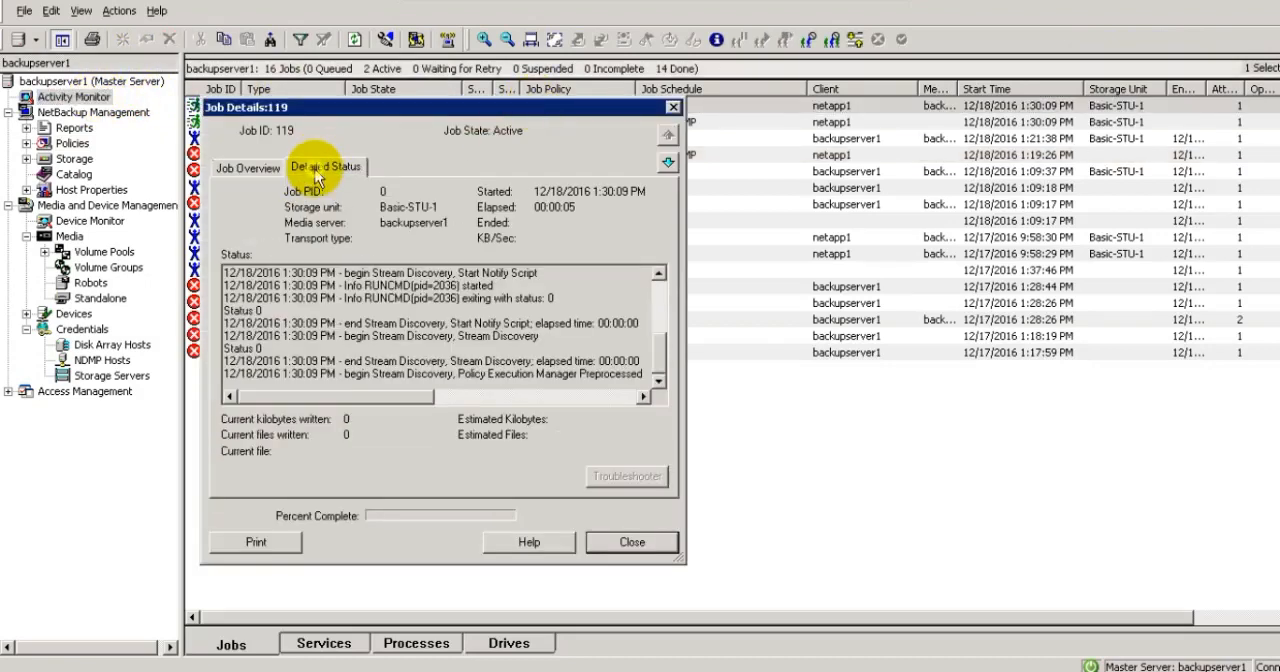
- Review job 119's overview, close its details, and wait for the netapp1 jobs to finish
left_click(247, 167)
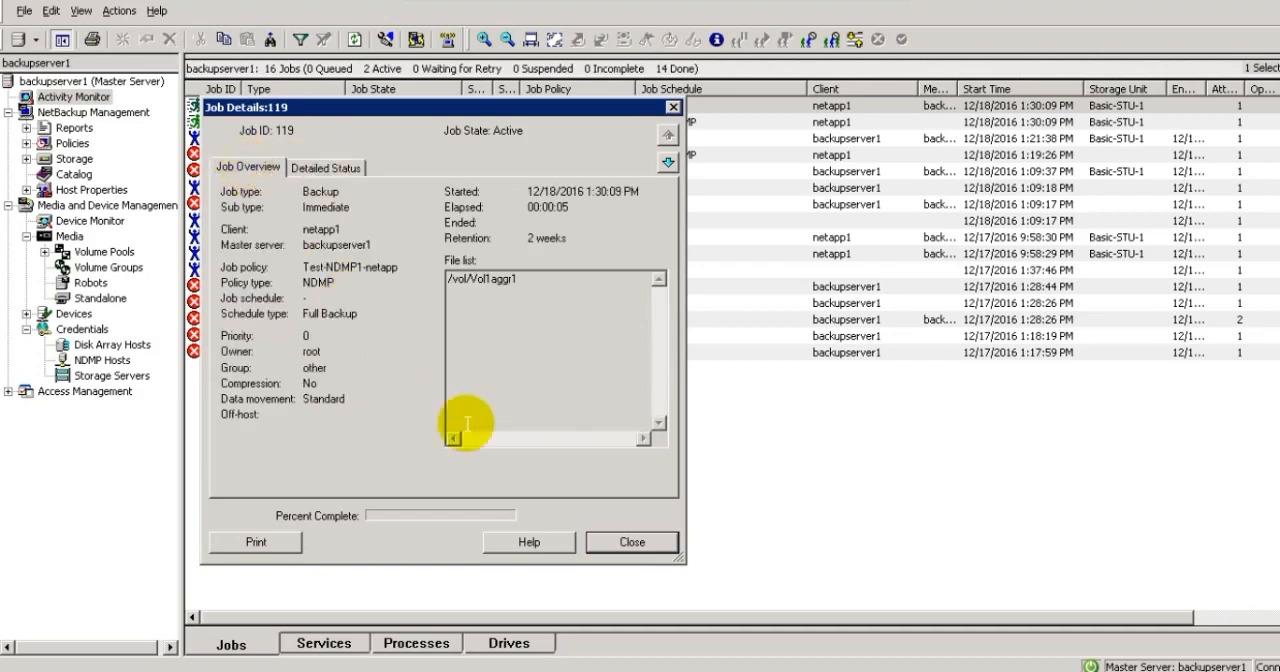
left_click(633, 542)
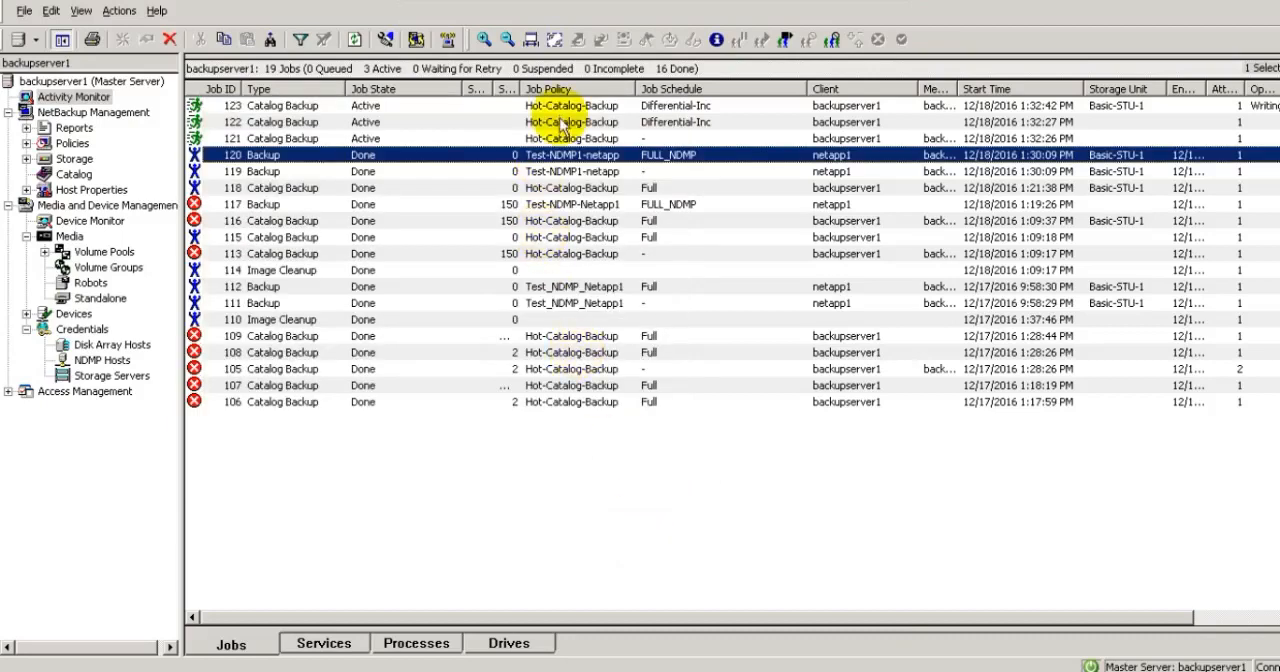
- Open job 120's Detailed Status and scroll the log to confirm 26368 KB written successfully
double_click(263, 154)
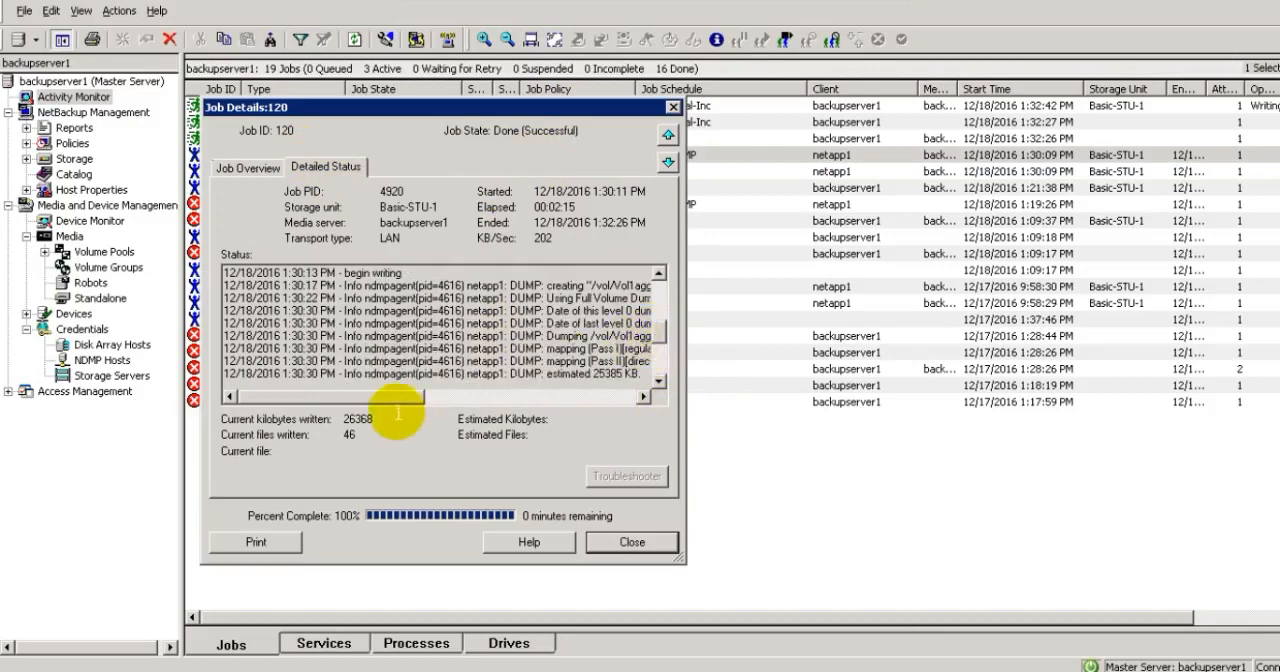
left_click(631, 542)
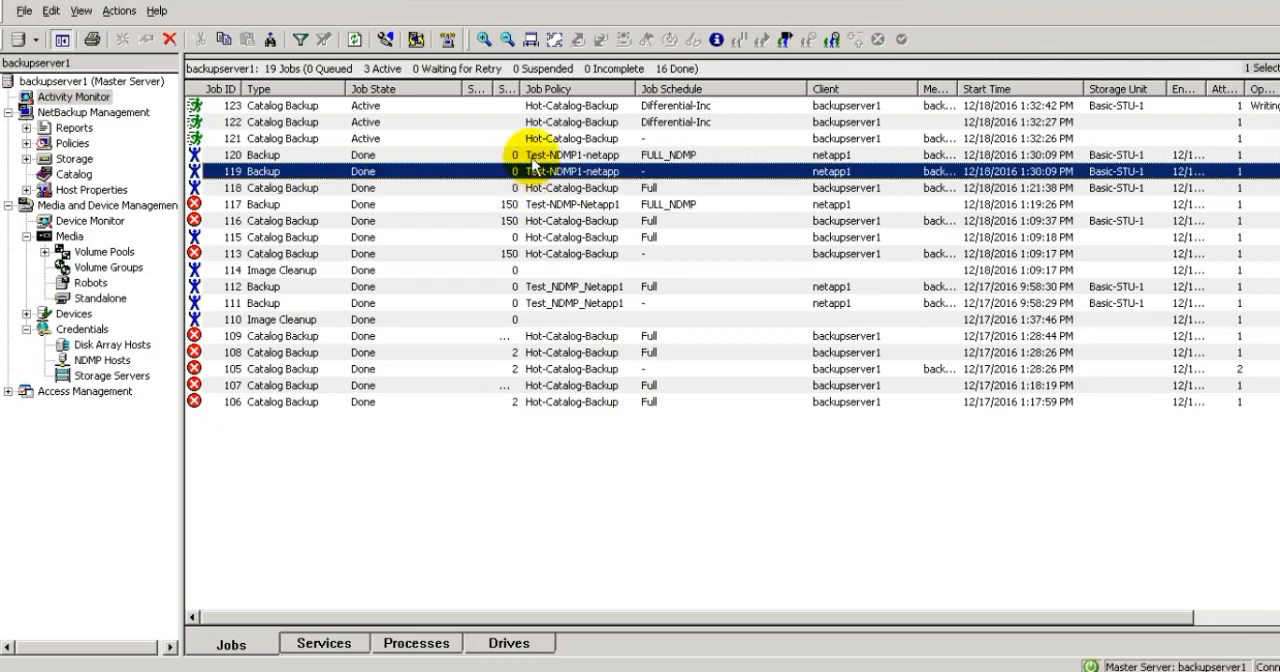
left_click(550, 155)
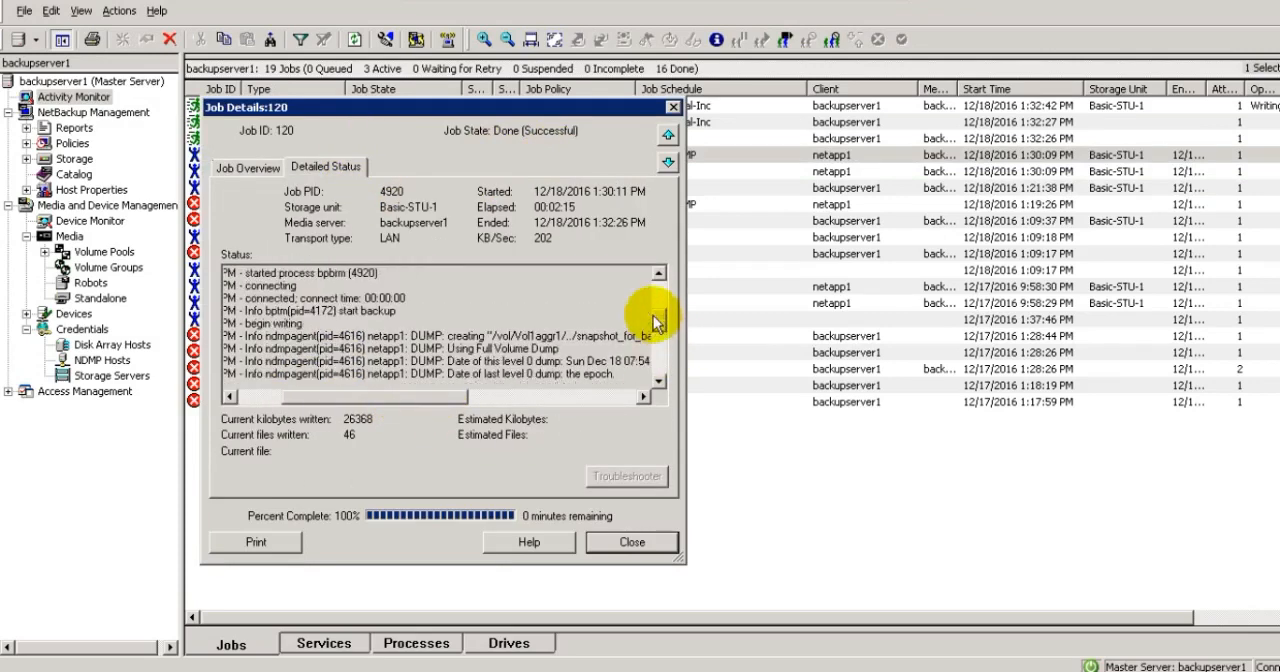
left_click_drag(340, 397, 455, 397)
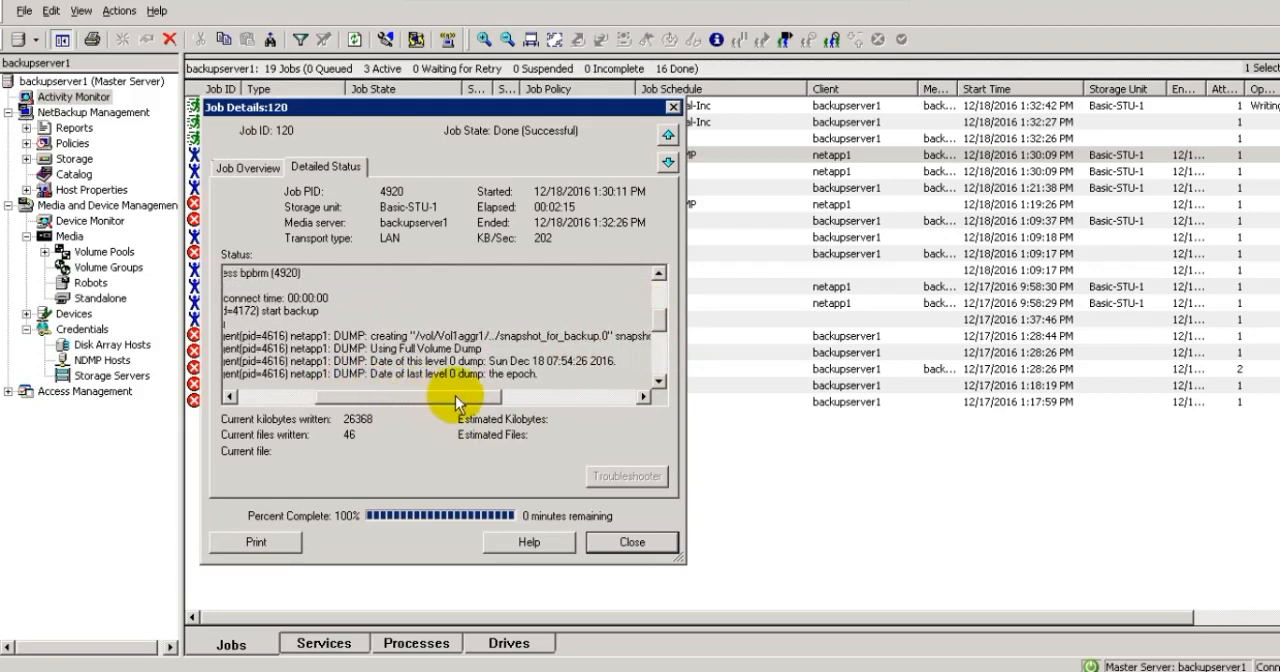